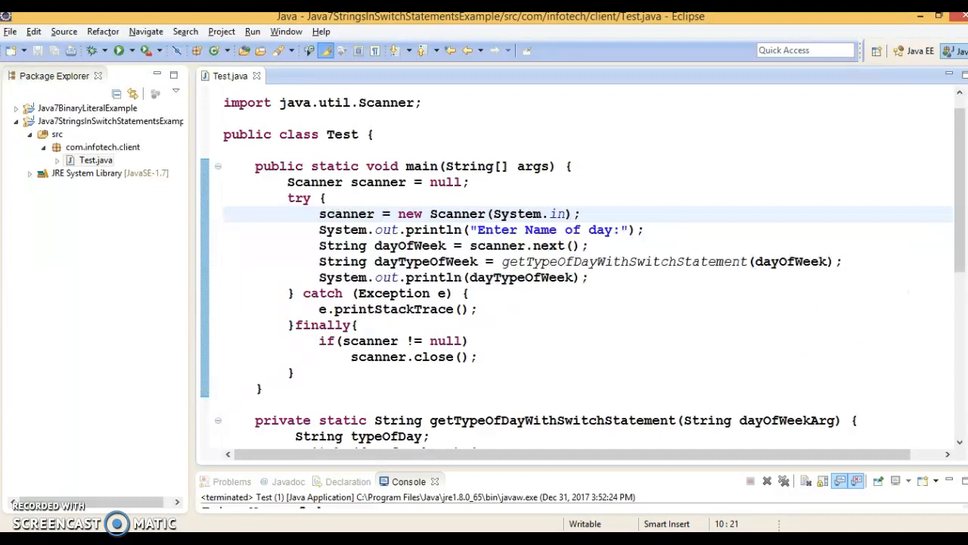
Review main: highlight uses of dayOfWeekArg, the scanner, dayOfWeek and the getTypeOfDayWithSwitchStatement call
{"action": "scroll", "scroll_direction": "down", "scroll_amount": 3}
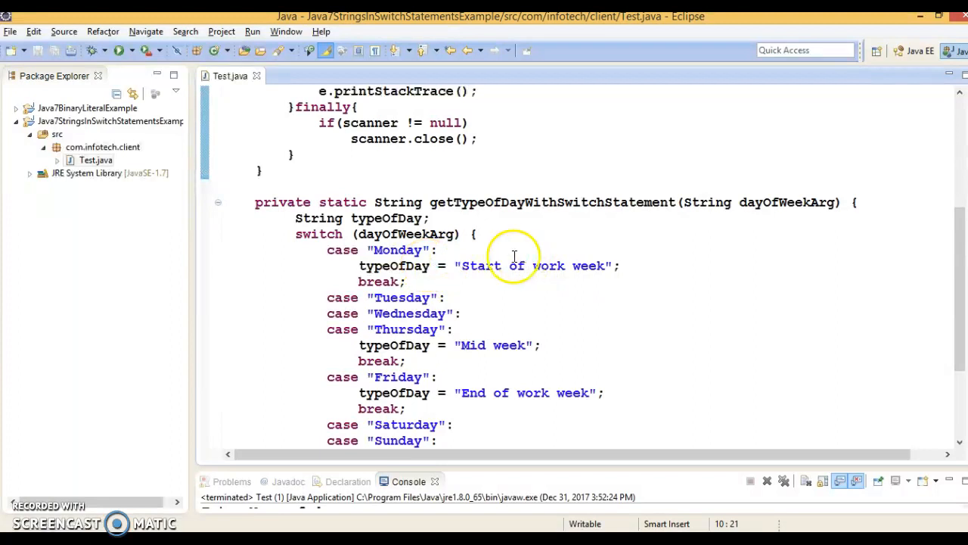
{"action": "double_click", "coordinate": [406, 233]}
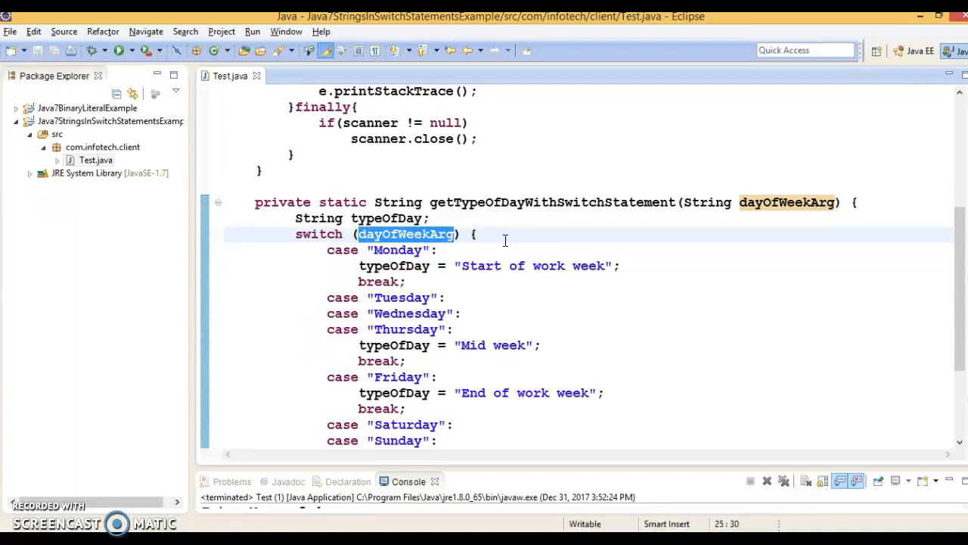
{"action": "mouse_move", "coordinate": [627, 252]}
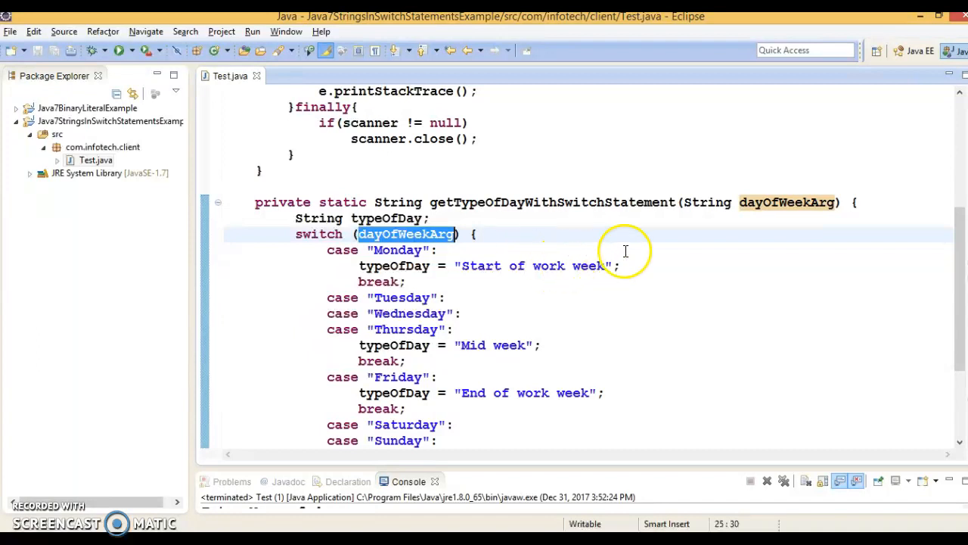
{"action": "mouse_move", "coordinate": [669, 335]}
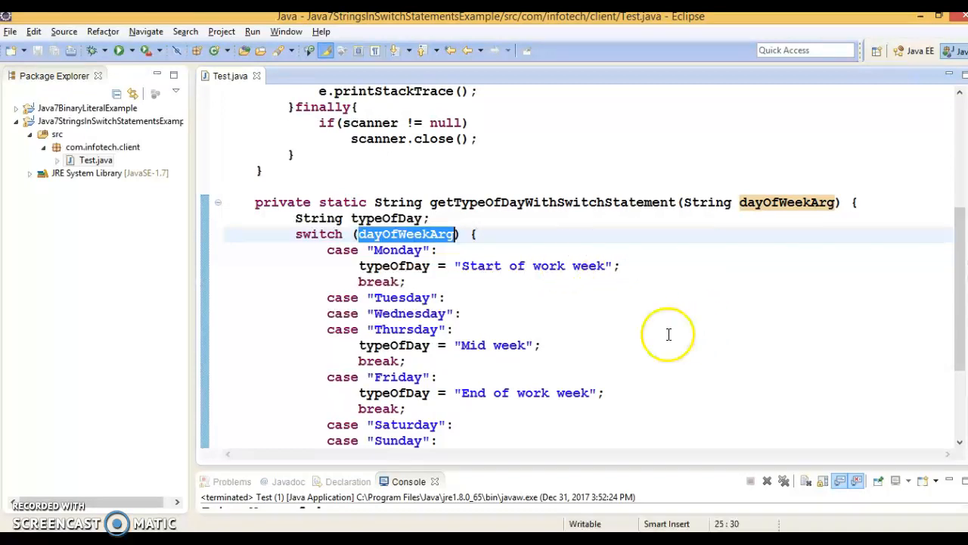
{"action": "mouse_move", "coordinate": [541, 256]}
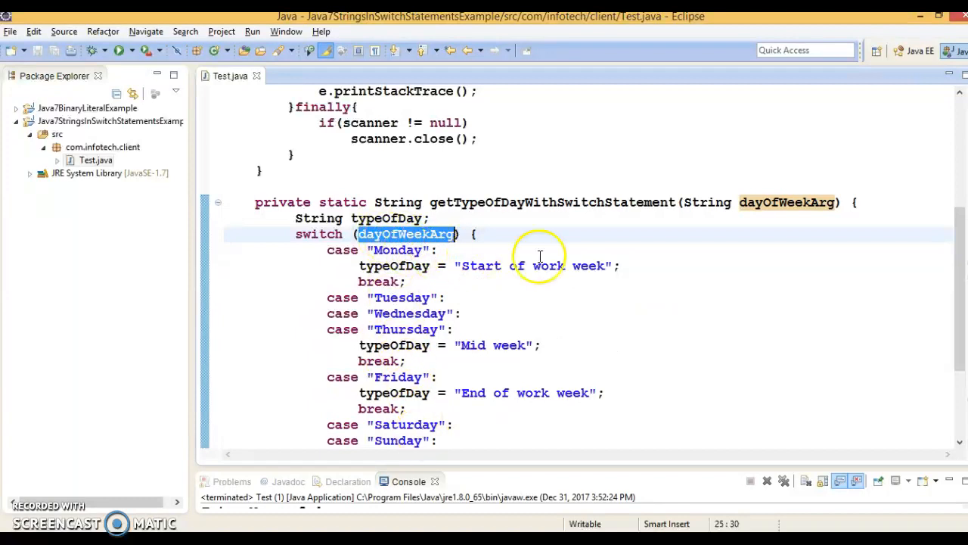
{"action": "scroll", "scroll_direction": "up", "scroll_amount": 3}
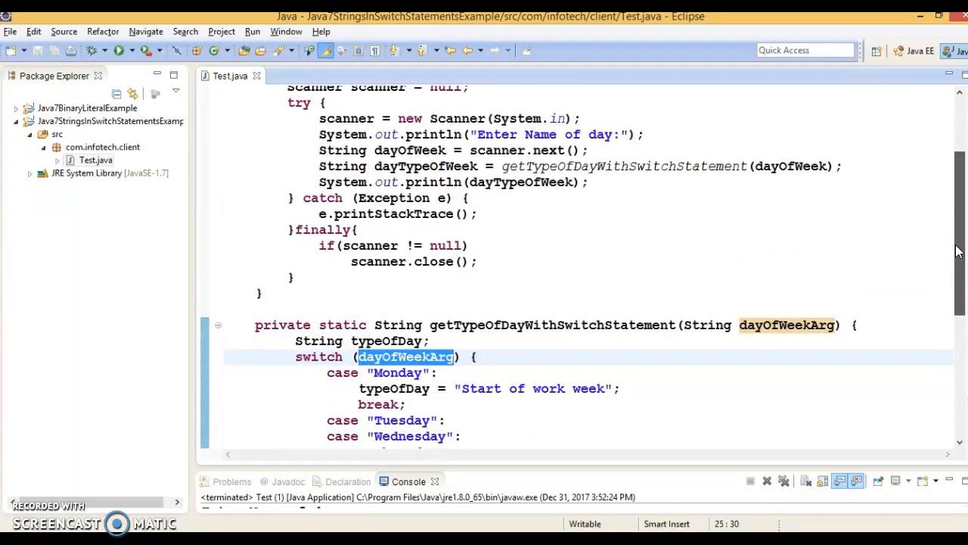
{"action": "scroll", "scroll_direction": "down", "scroll_amount": 3}
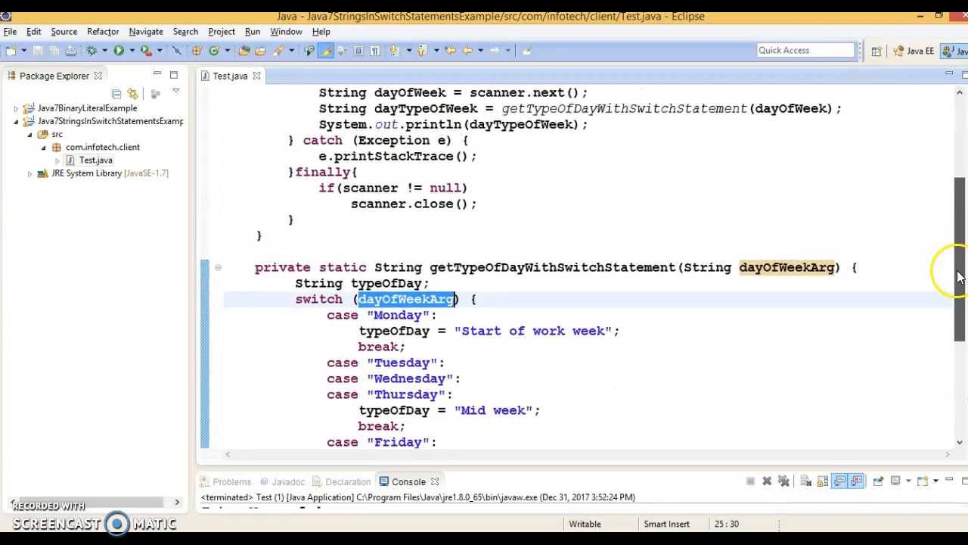
{"action": "scroll", "scroll_direction": "up", "scroll_amount": 3}
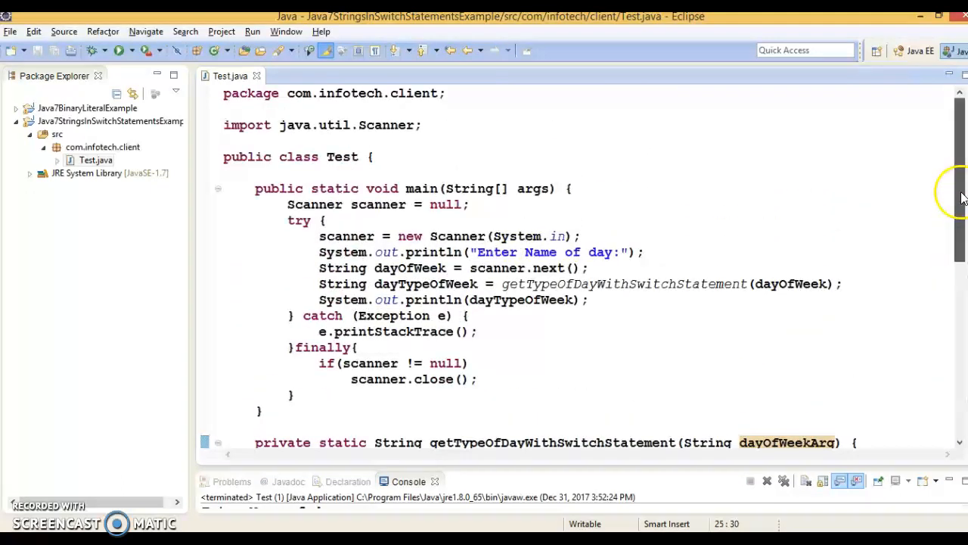
{"action": "scroll", "scroll_direction": "down", "scroll_amount": 3}
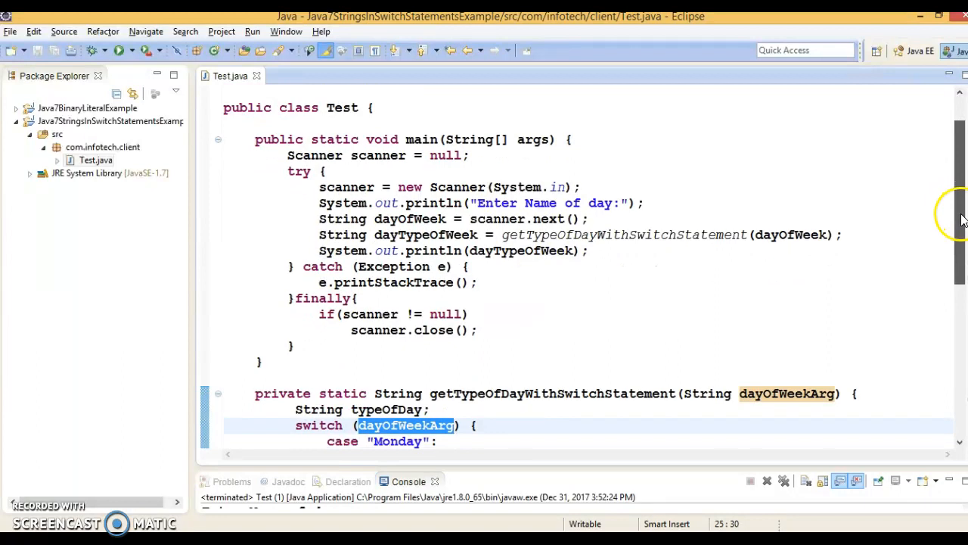
{"action": "scroll", "scroll_direction": "up", "scroll_amount": 3}
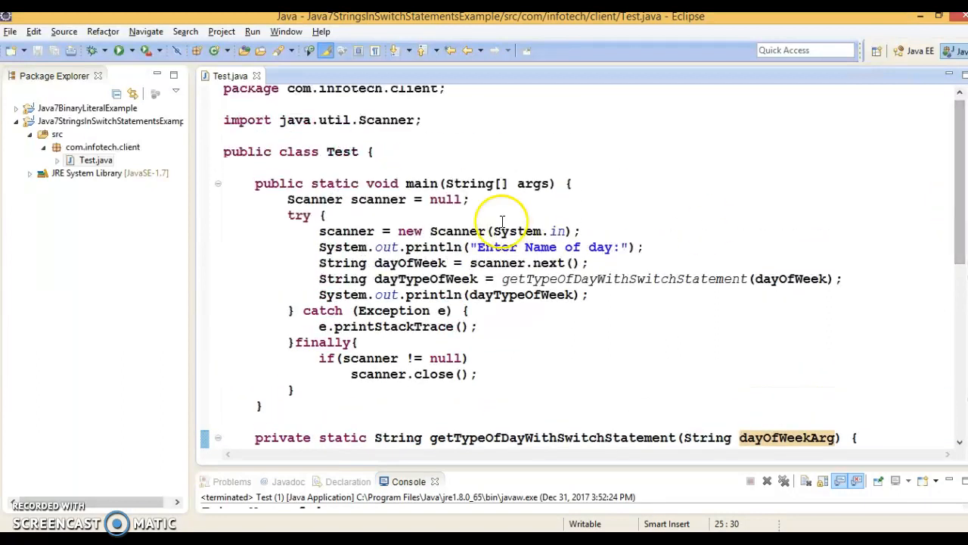
{"action": "double_click", "coordinate": [346, 230]}
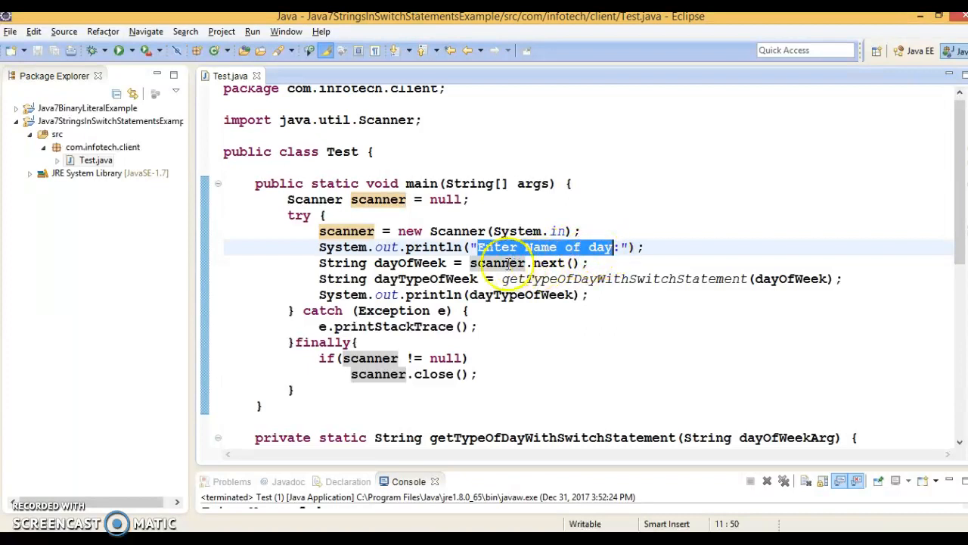
{"action": "double_click", "coordinate": [410, 264]}
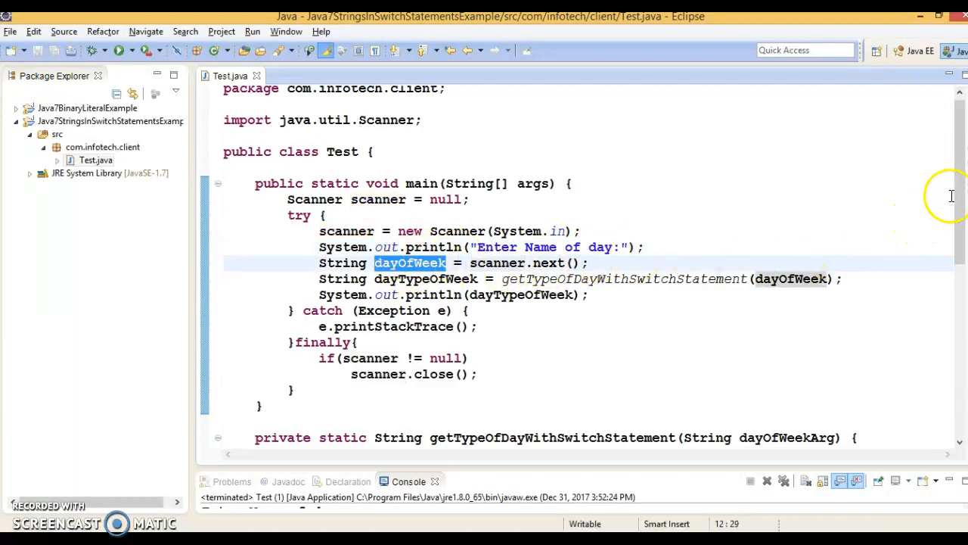
{"action": "scroll", "scroll_direction": "down", "scroll_amount": 3}
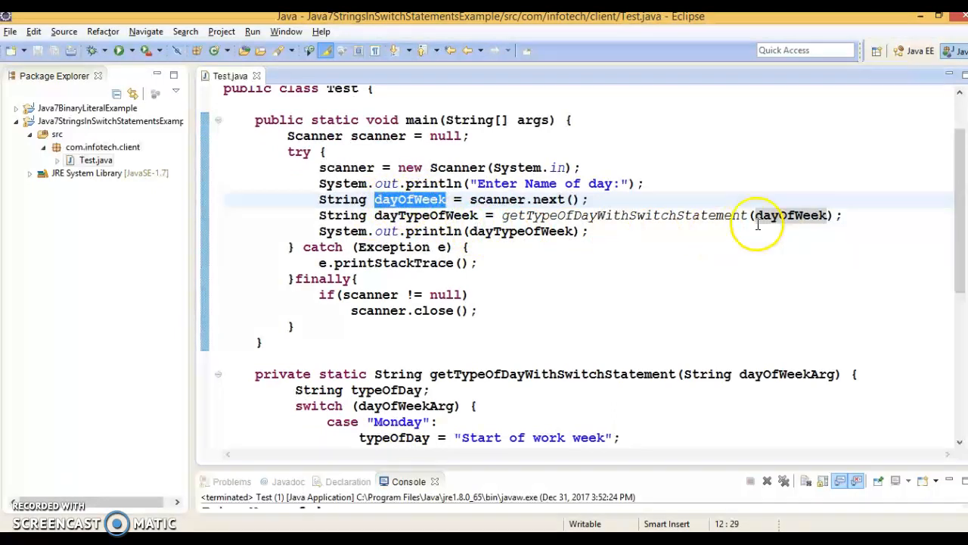
{"action": "double_click", "coordinate": [624, 215]}
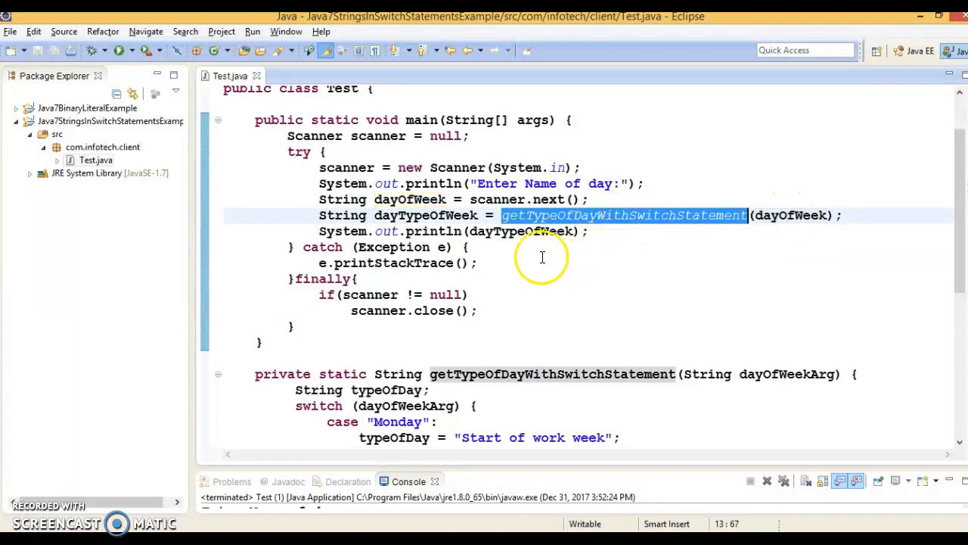
{"action": "mouse_move", "coordinate": [655, 224]}
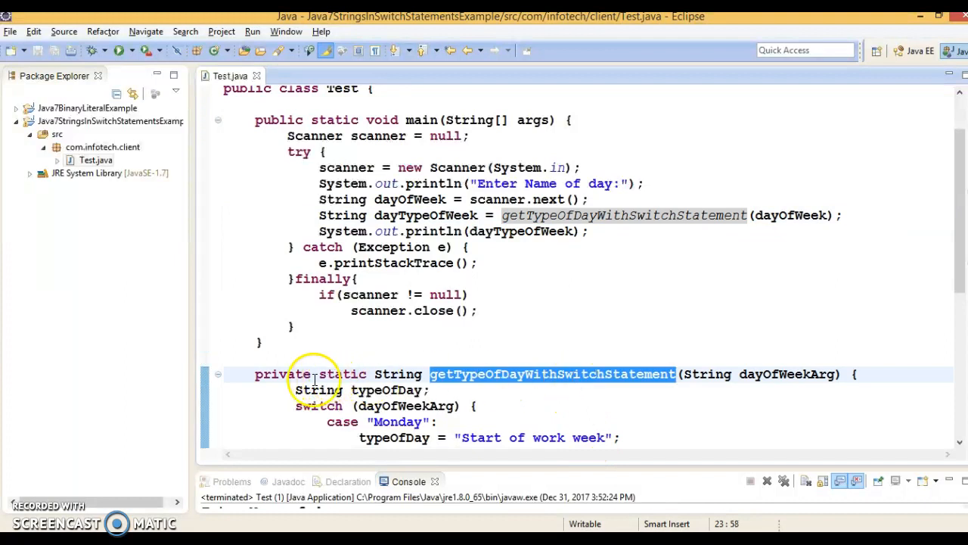
{"action": "mouse_move", "coordinate": [612, 242]}
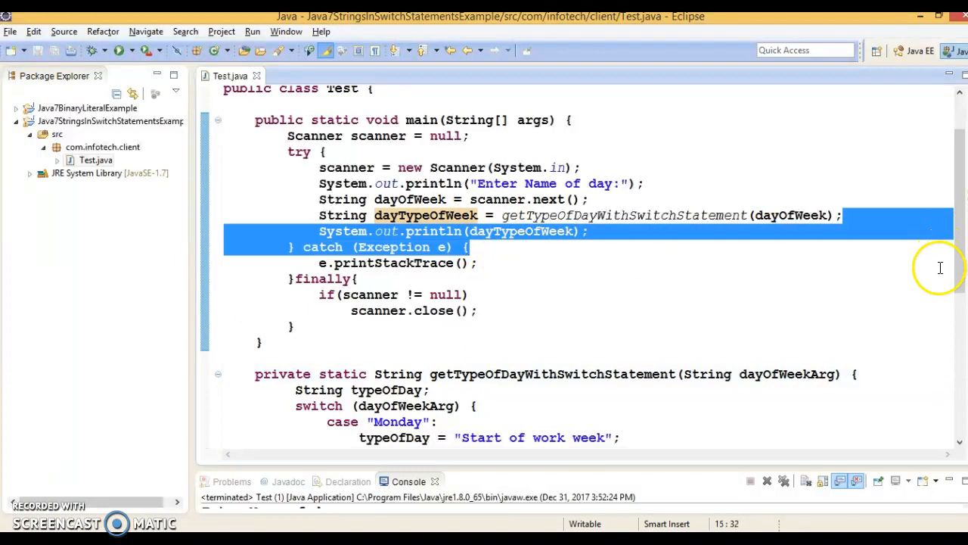
Review the switch: highlight dayOfWeekArg, typeOfDay, the Monday assignment and the End of work week text
{"action": "scroll", "scroll_direction": "down", "scroll_amount": 3}
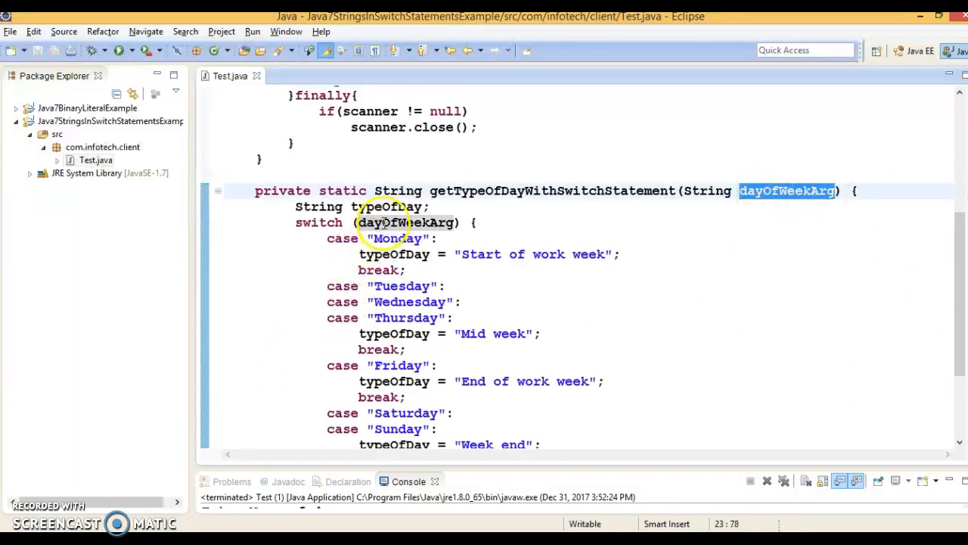
{"action": "double_click", "coordinate": [405, 222]}
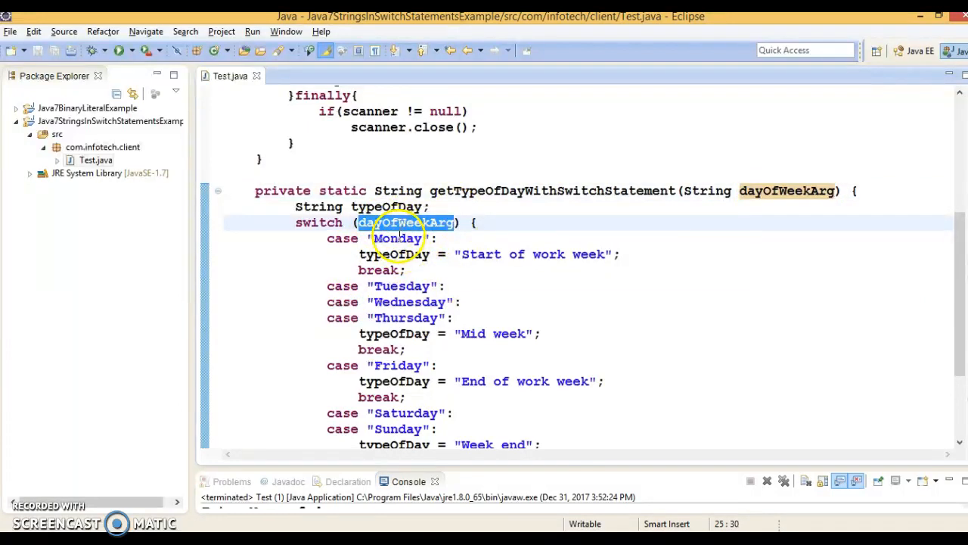
{"action": "mouse_move", "coordinate": [526, 224]}
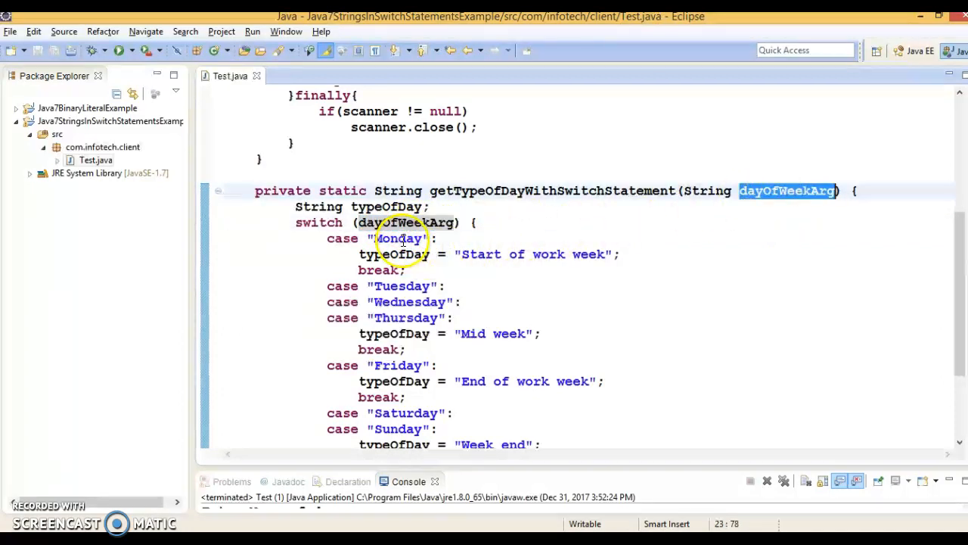
{"action": "left_click", "coordinate": [406, 301]}
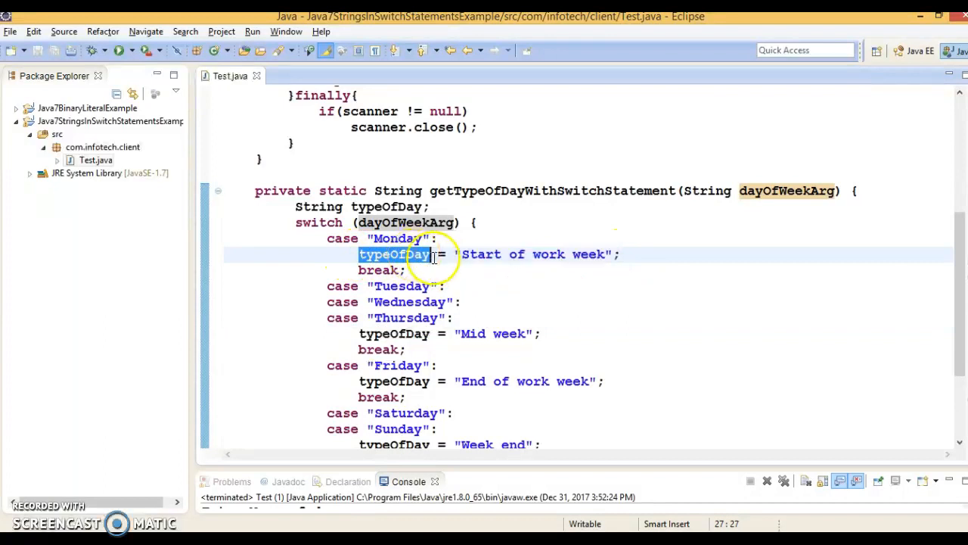
{"action": "double_click", "coordinate": [388, 206]}
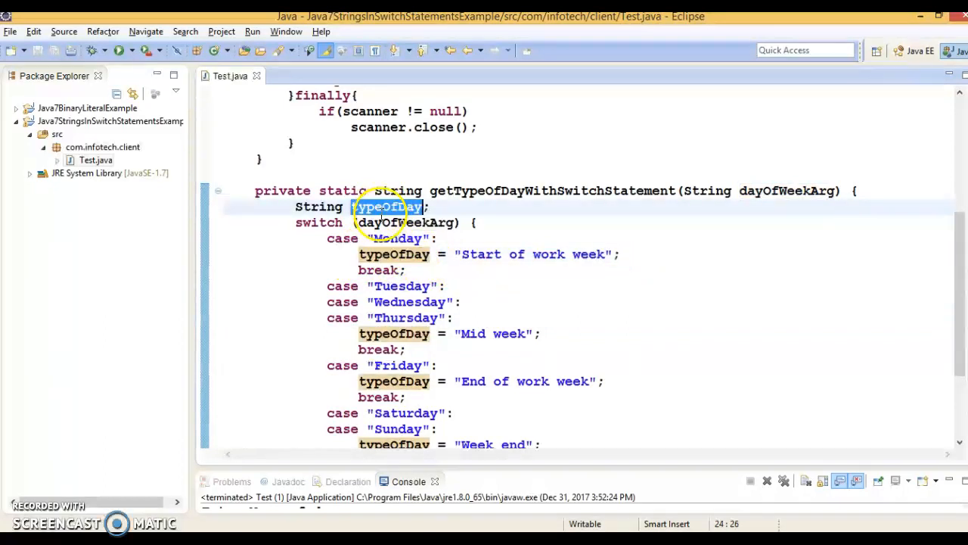
{"action": "mouse_move", "coordinate": [950, 250]}
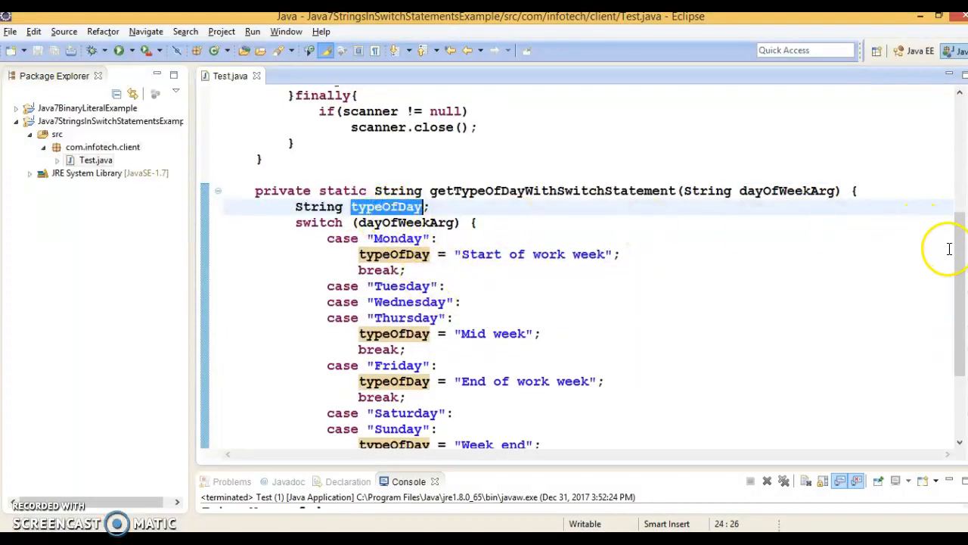
{"action": "scroll", "scroll_direction": "down", "scroll_amount": 3}
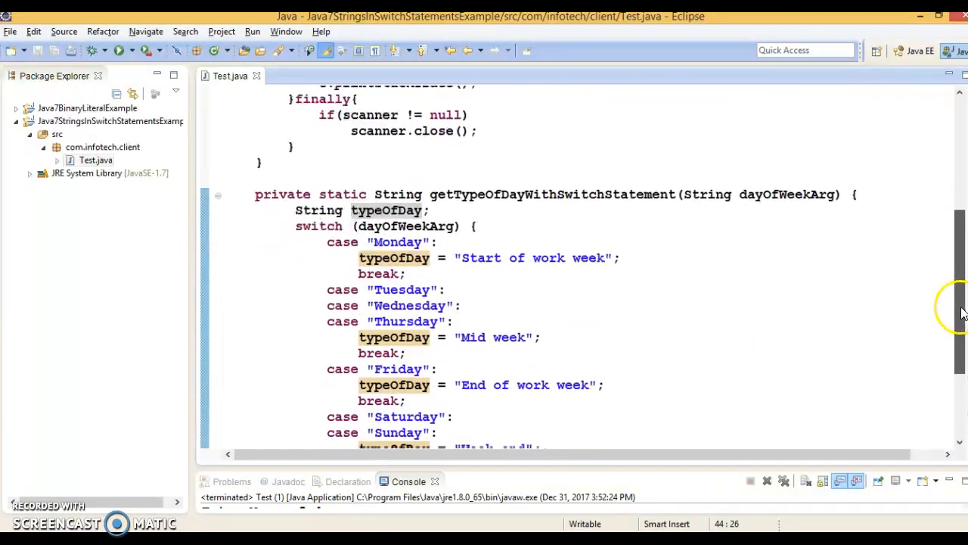
{"action": "double_click", "coordinate": [787, 192]}
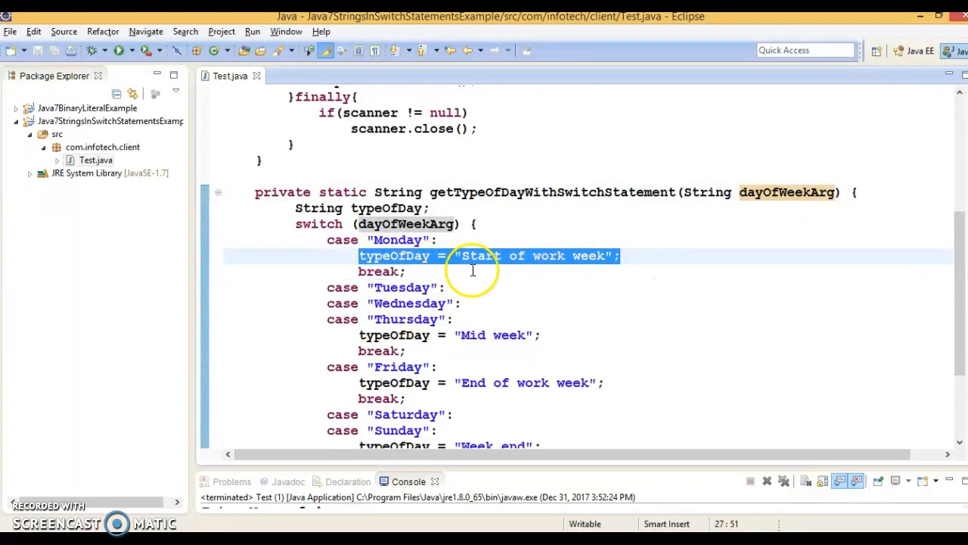
{"action": "double_click", "coordinate": [394, 255]}
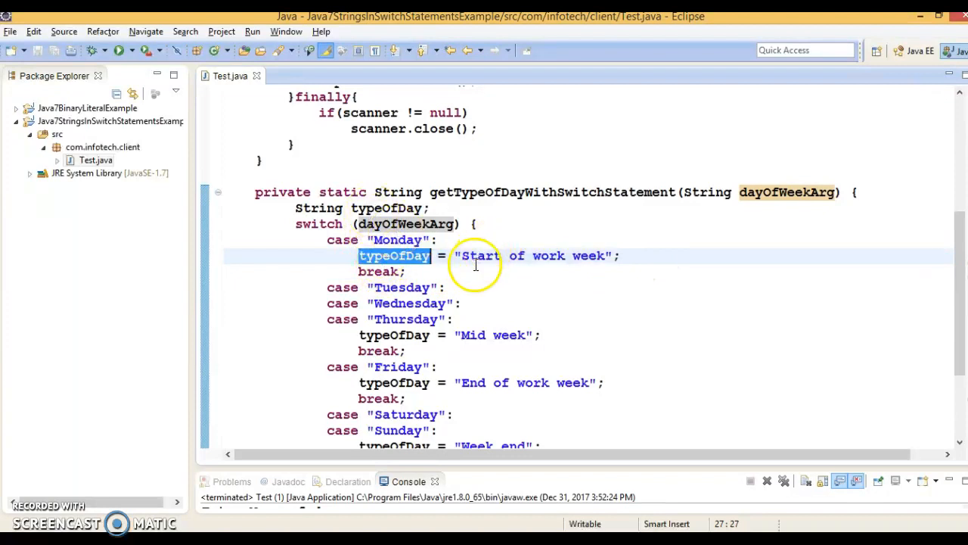
{"action": "left_click", "coordinate": [406, 288]}
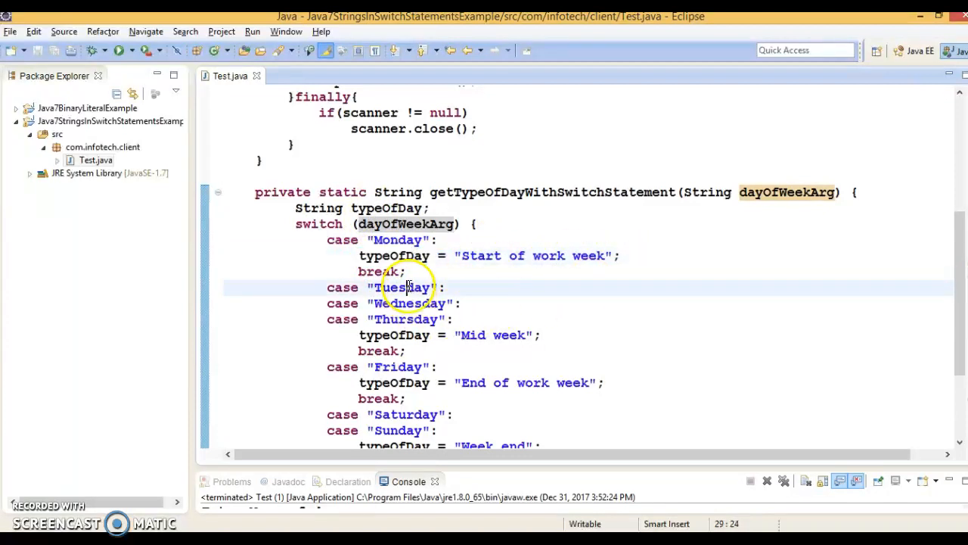
{"action": "double_click", "coordinate": [402, 287]}
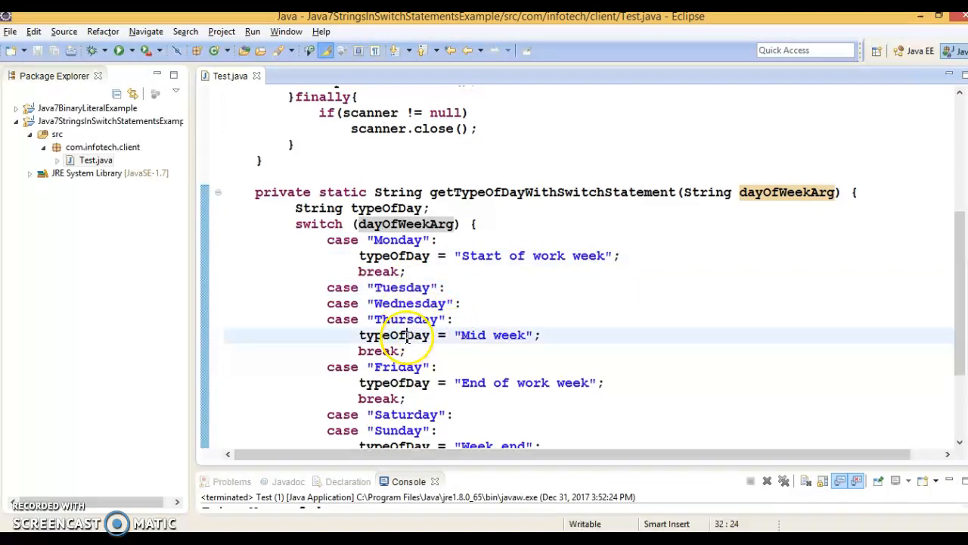
{"action": "double_click", "coordinate": [393, 336]}
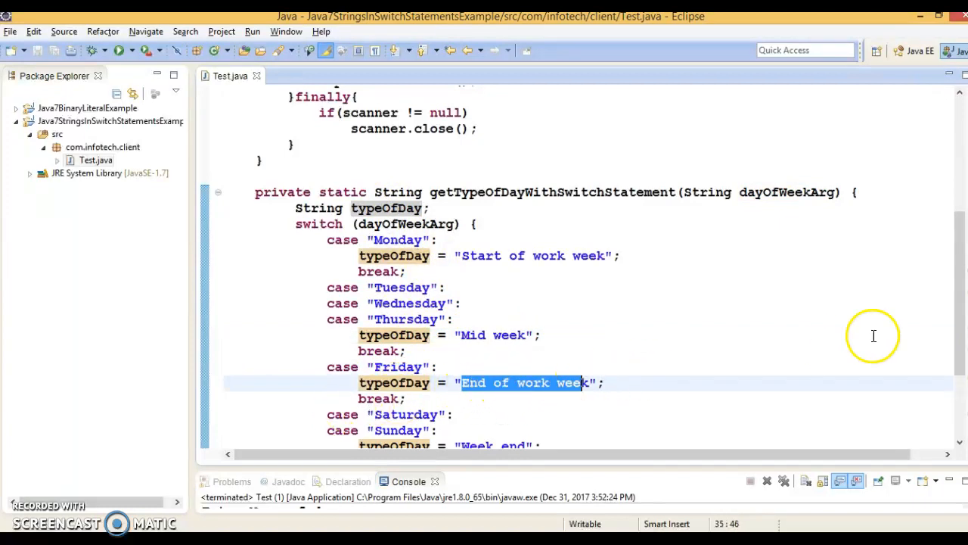
Point out the Sunday, Tuesday and Monday case labels and the default branch of the switch
{"action": "scroll", "scroll_direction": "down", "scroll_amount": 3}
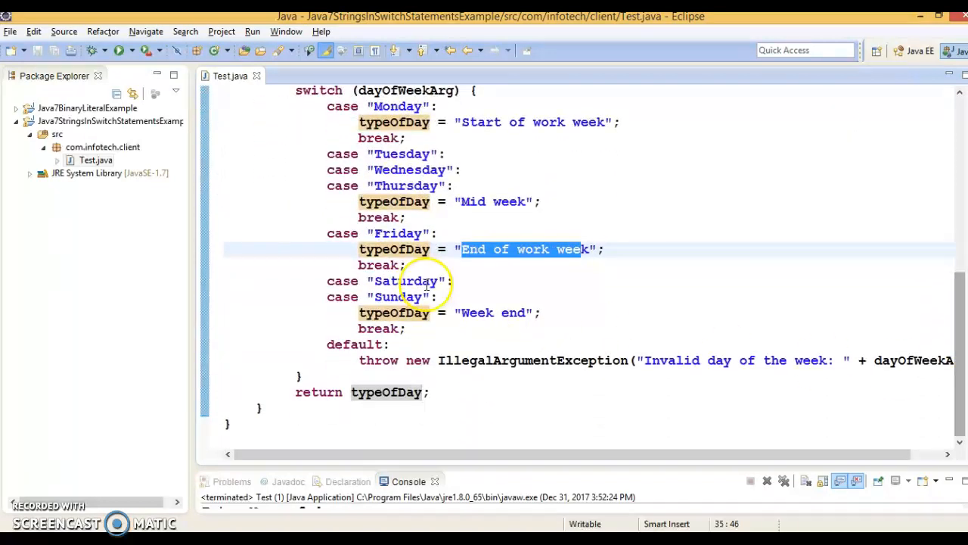
{"action": "double_click", "coordinate": [396, 297]}
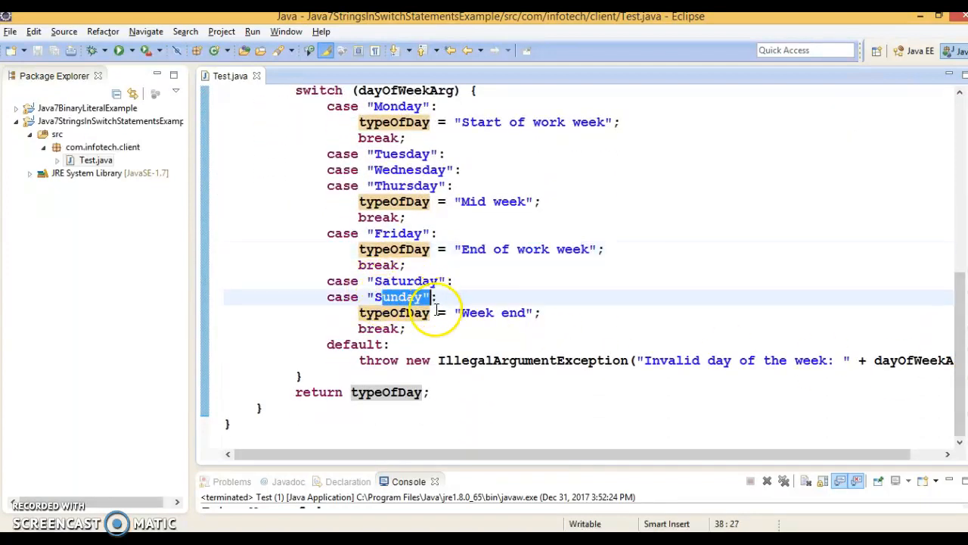
{"action": "left_click", "coordinate": [539, 312]}
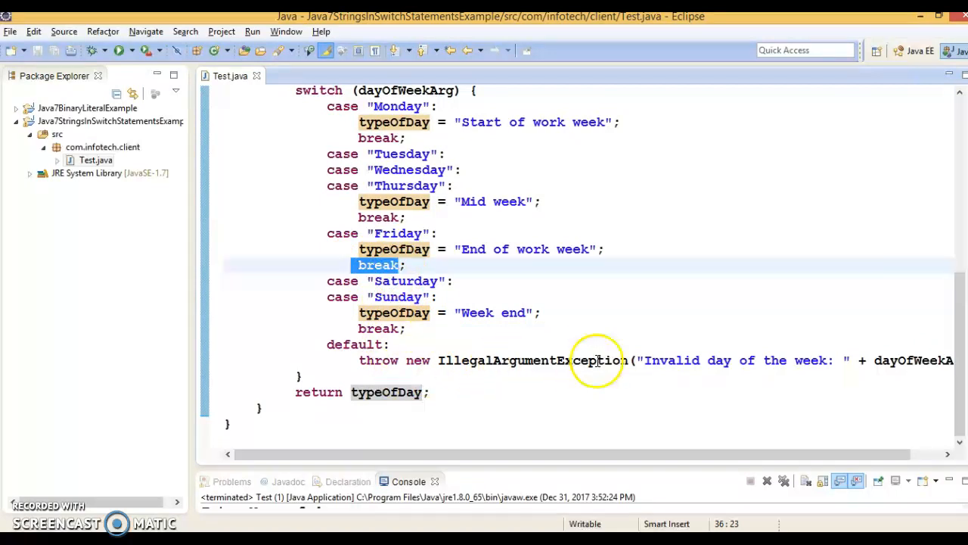
{"action": "mouse_move", "coordinate": [961, 333]}
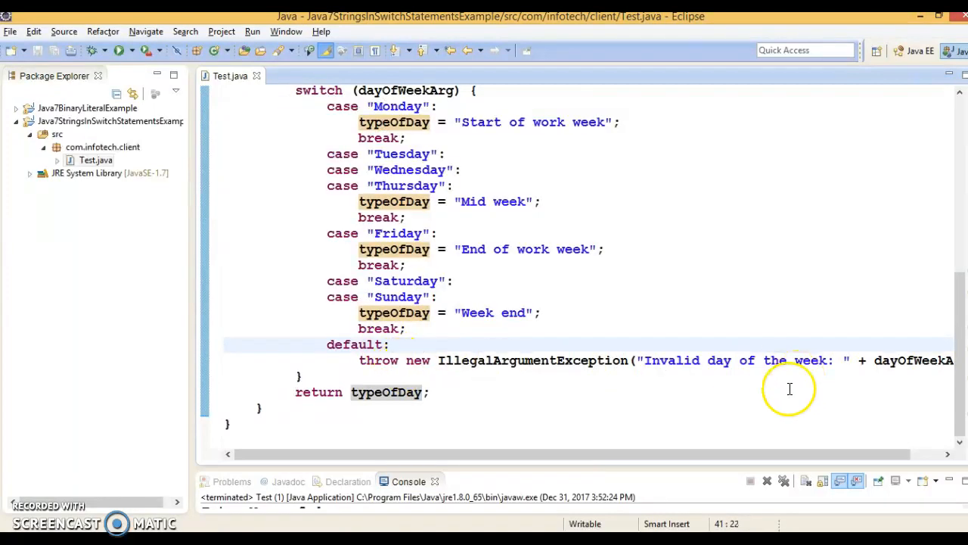
{"action": "scroll", "scroll_direction": "left", "scroll_amount": 3}
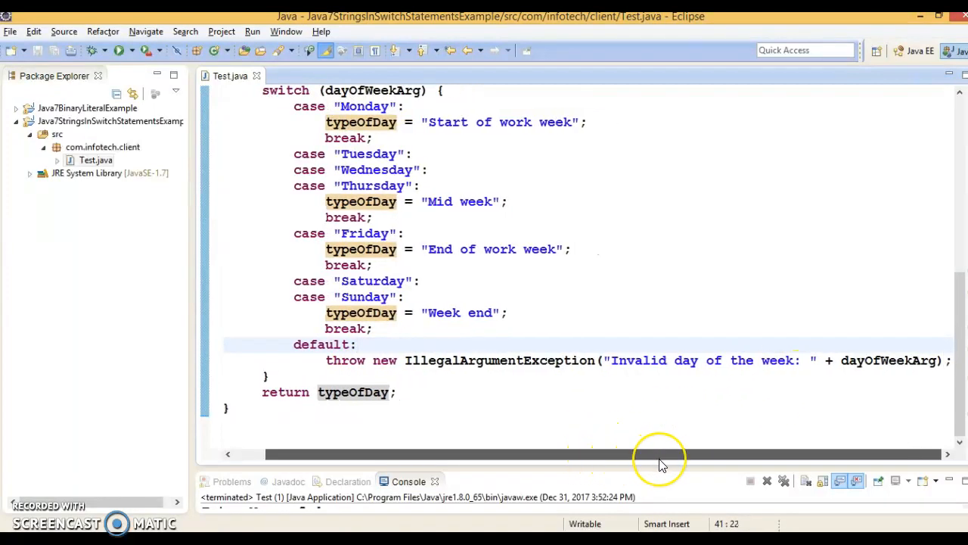
{"action": "left_click", "coordinate": [360, 345]}
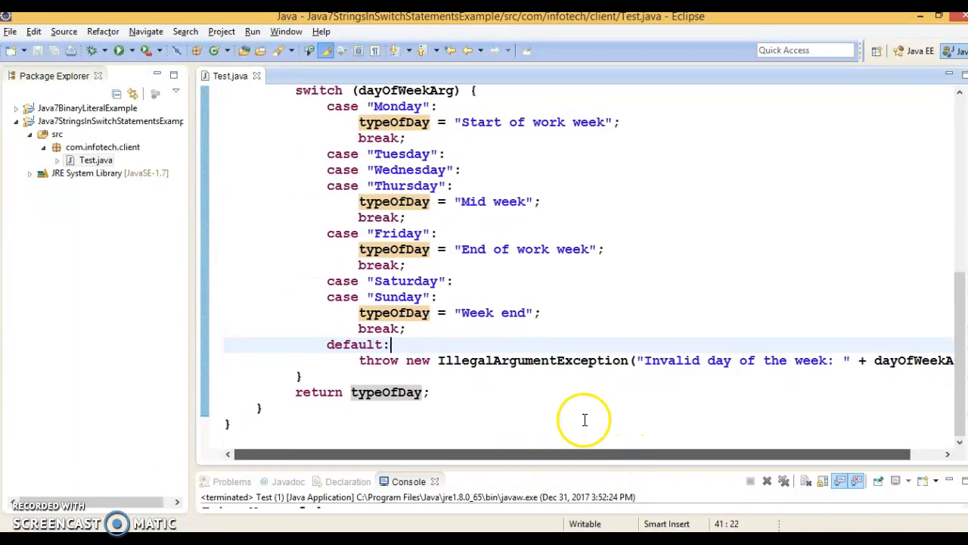
{"action": "scroll", "scroll_direction": "up", "scroll_amount": 3}
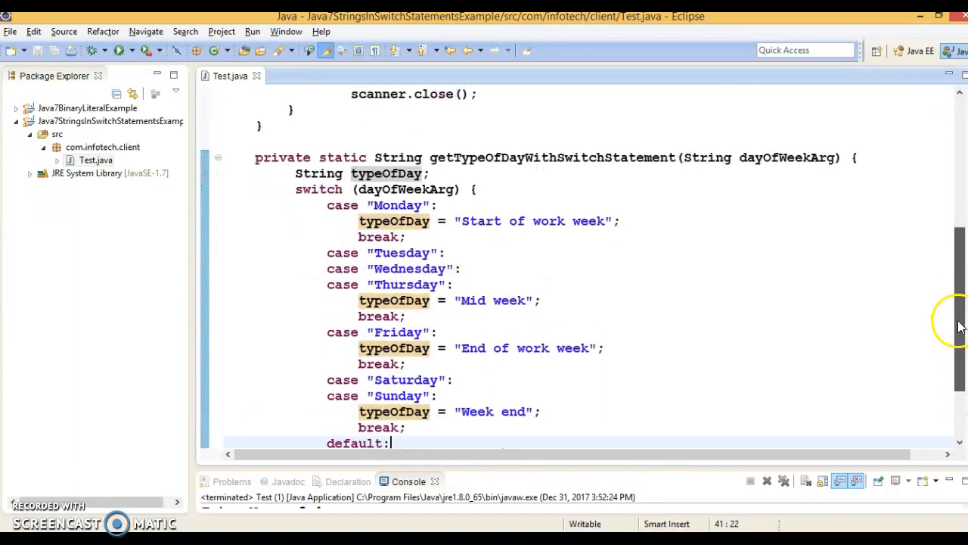
{"action": "double_click", "coordinate": [406, 189]}
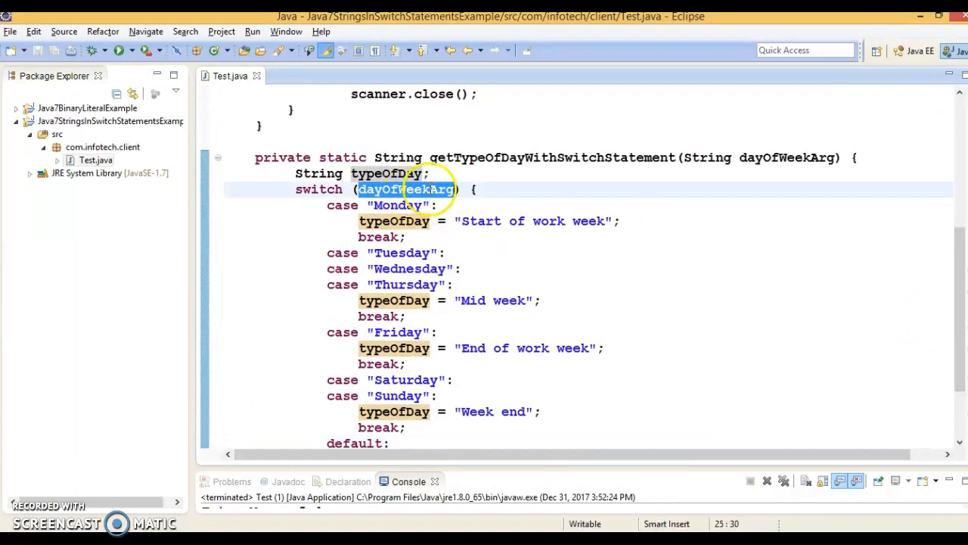
{"action": "left_click", "coordinate": [401, 189]}
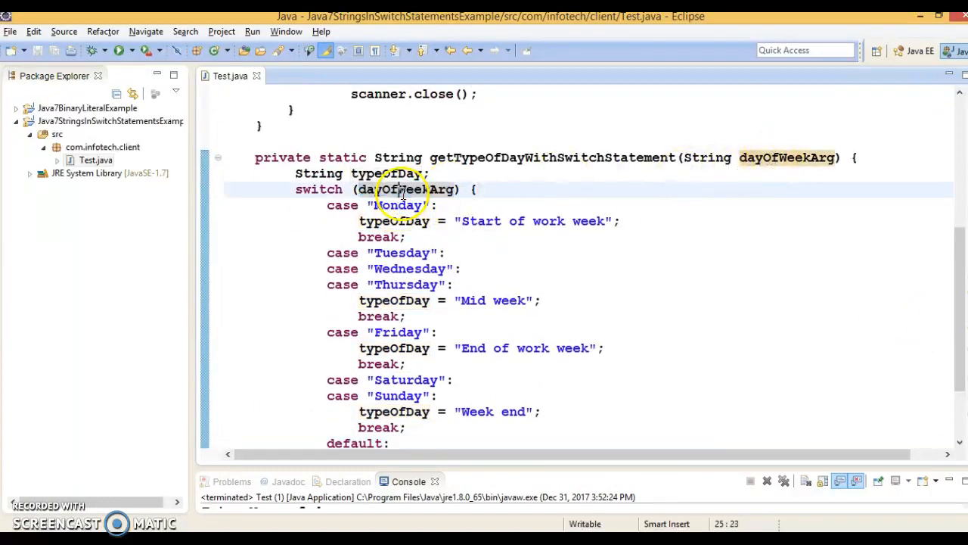
{"action": "double_click", "coordinate": [403, 252]}
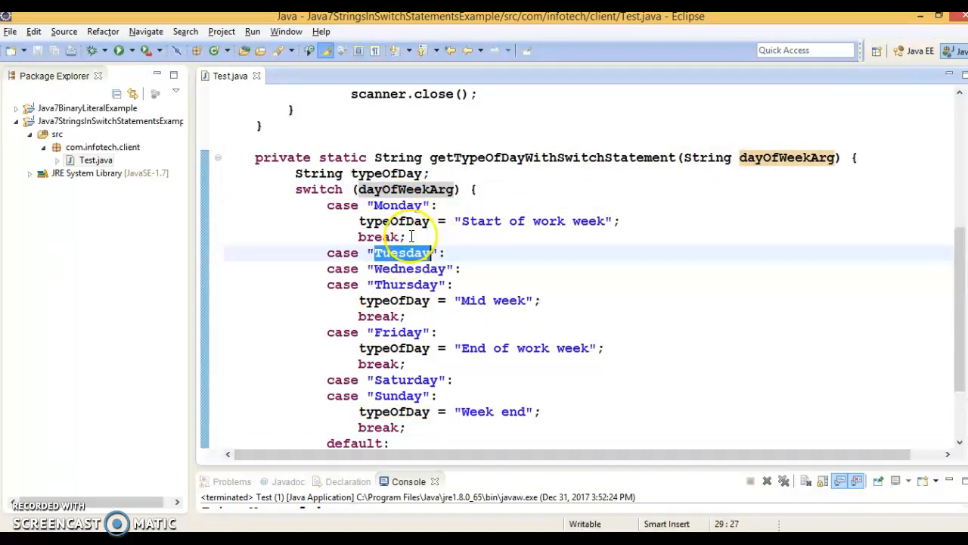
{"action": "double_click", "coordinate": [405, 189]}
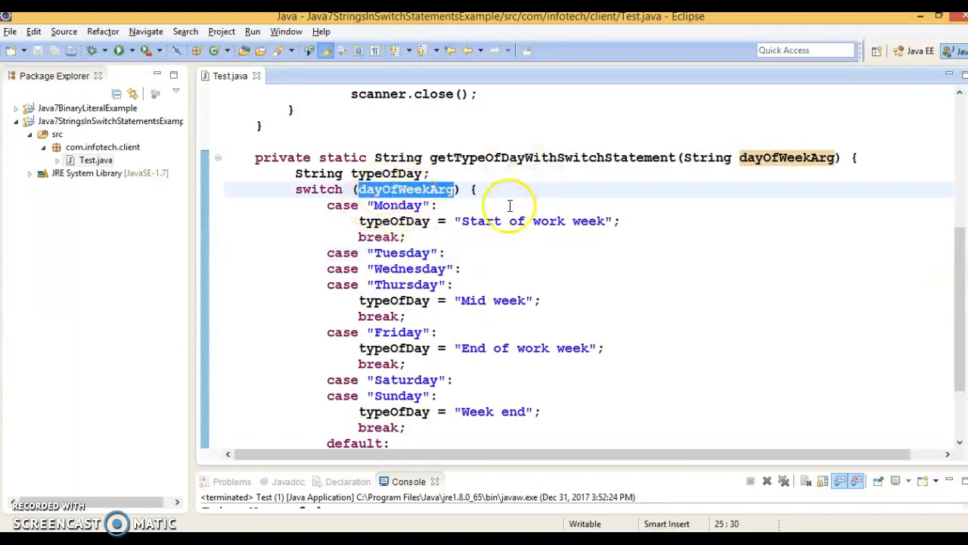
{"action": "mouse_move", "coordinate": [508, 209]}
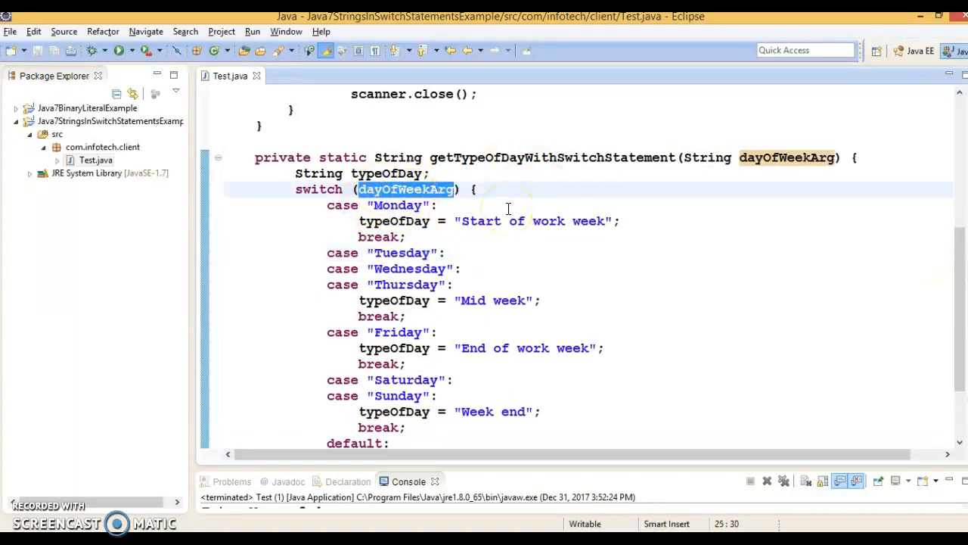
{"action": "mouse_move", "coordinate": [345, 215]}
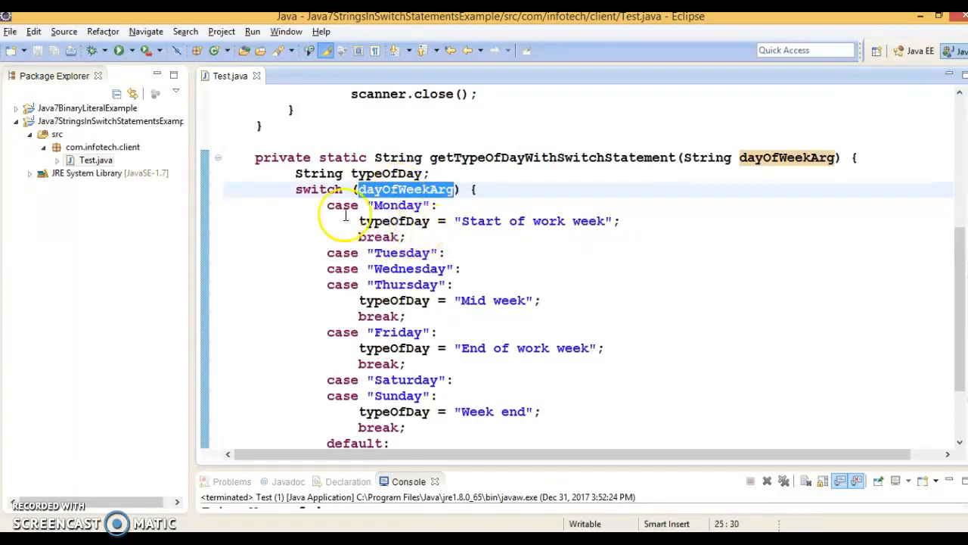
{"action": "mouse_move", "coordinate": [780, 151]}
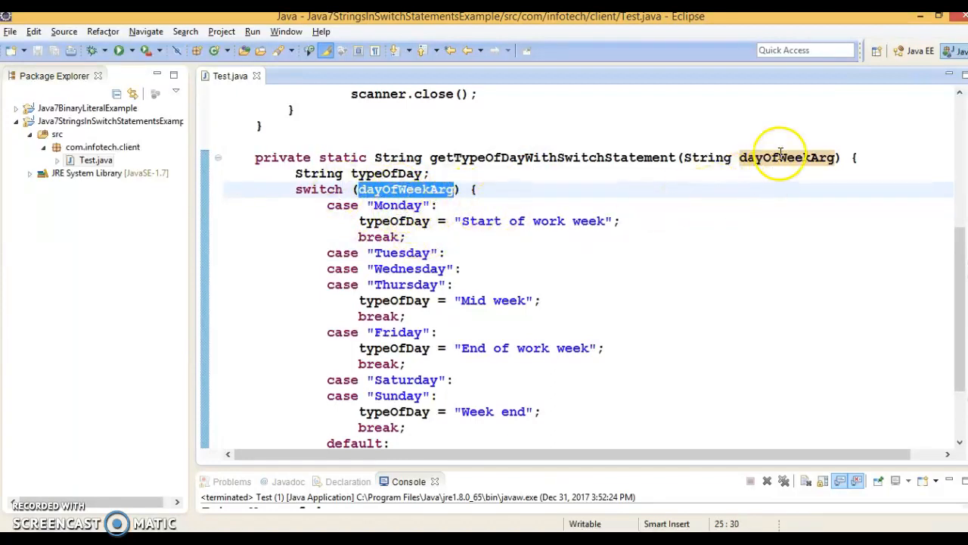
{"action": "double_click", "coordinate": [397, 206]}
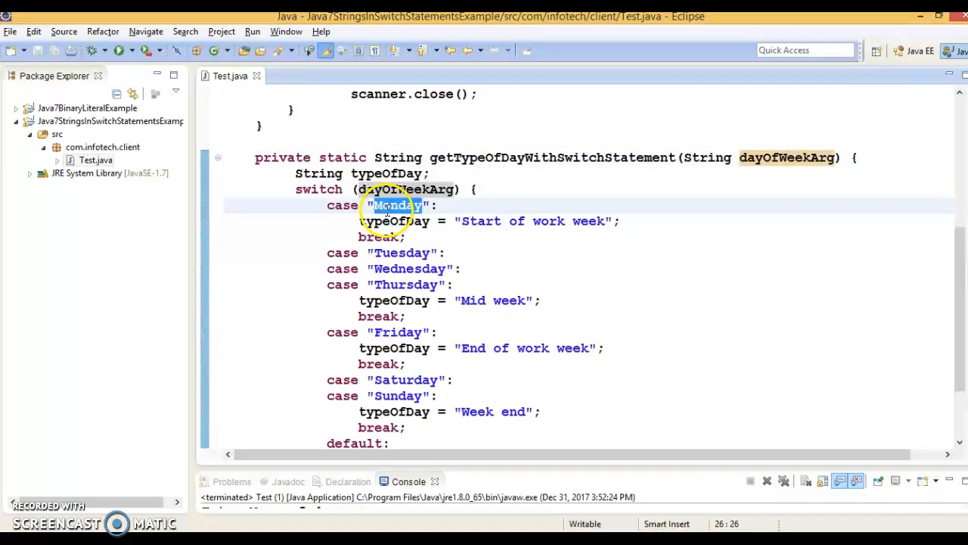
{"action": "mouse_move", "coordinate": [959, 309]}
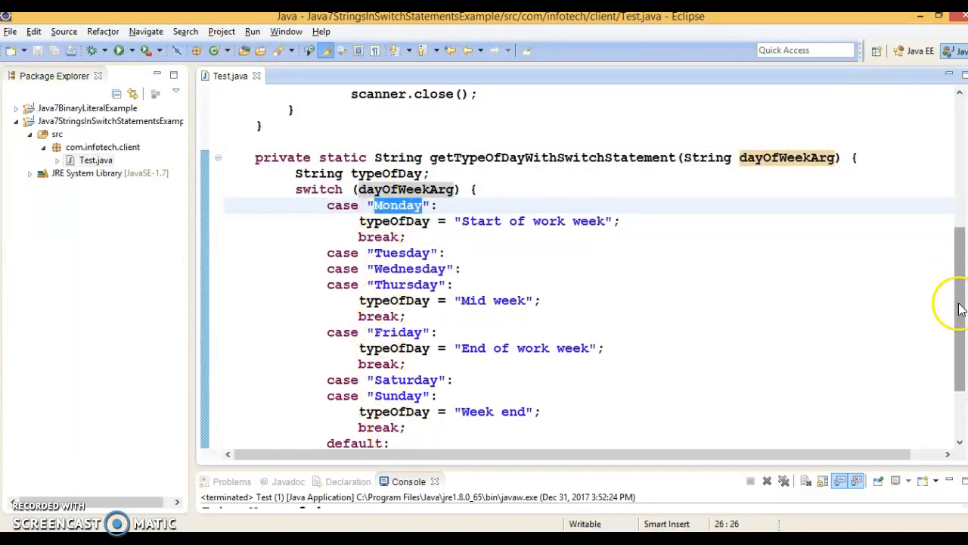
{"action": "scroll", "scroll_direction": "down", "scroll_amount": 3}
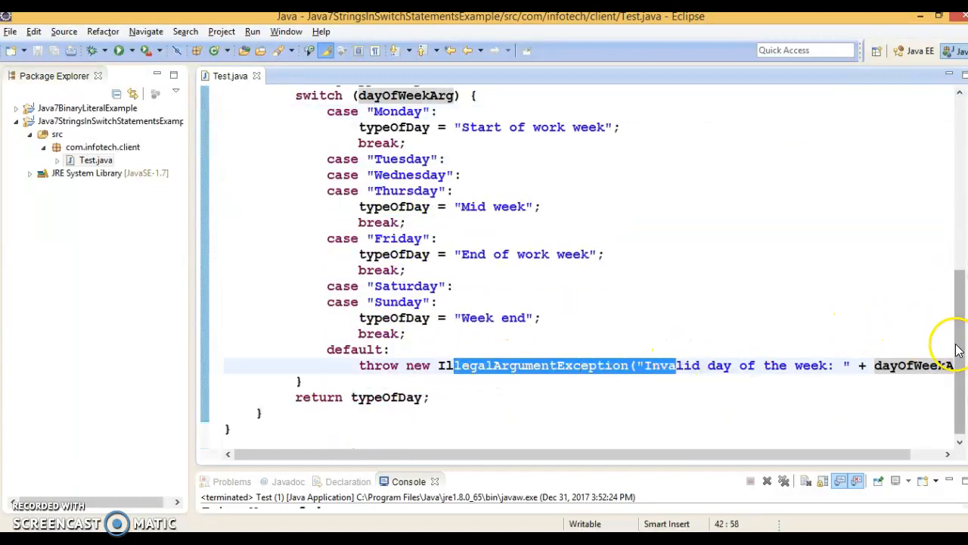
{"action": "scroll", "scroll_direction": "up", "scroll_amount": 3}
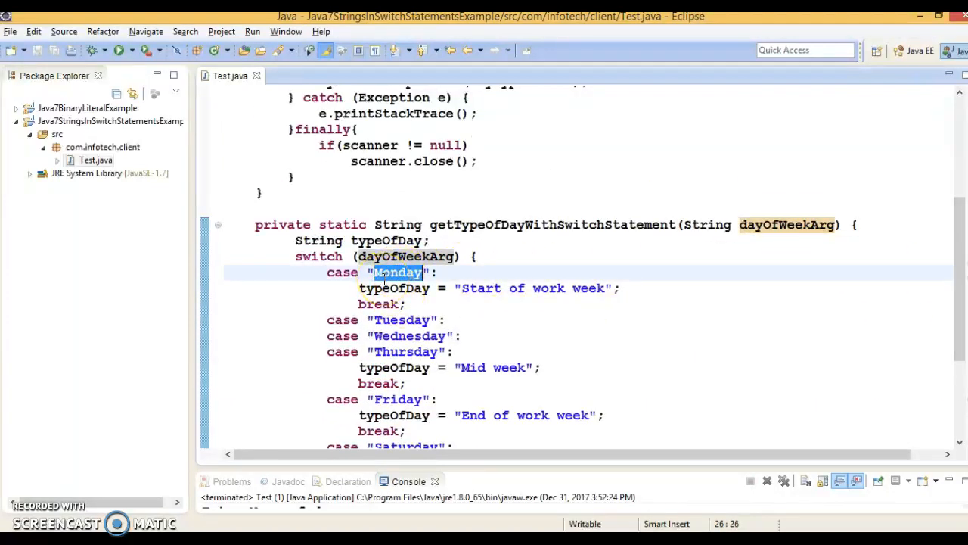
{"action": "mouse_move", "coordinate": [454, 335]}
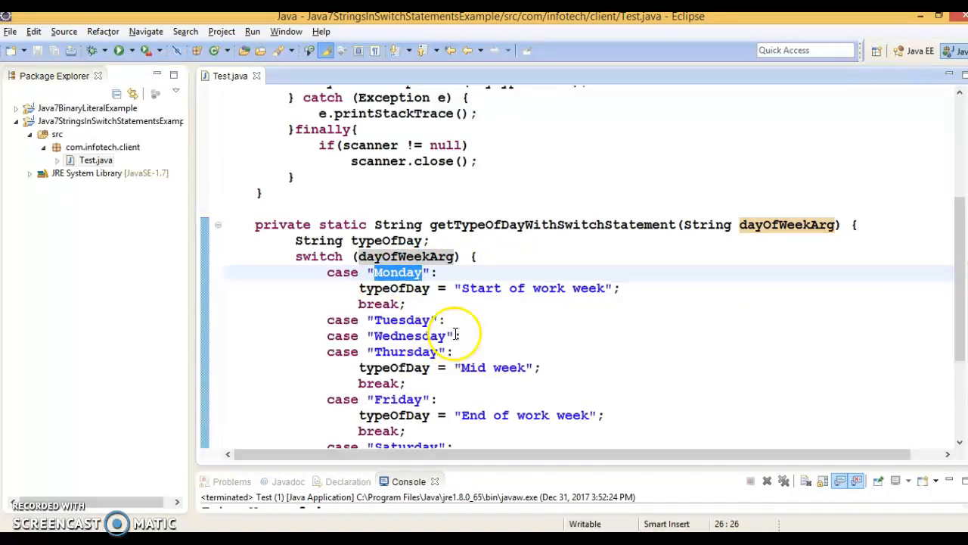
{"action": "mouse_move", "coordinate": [485, 348]}
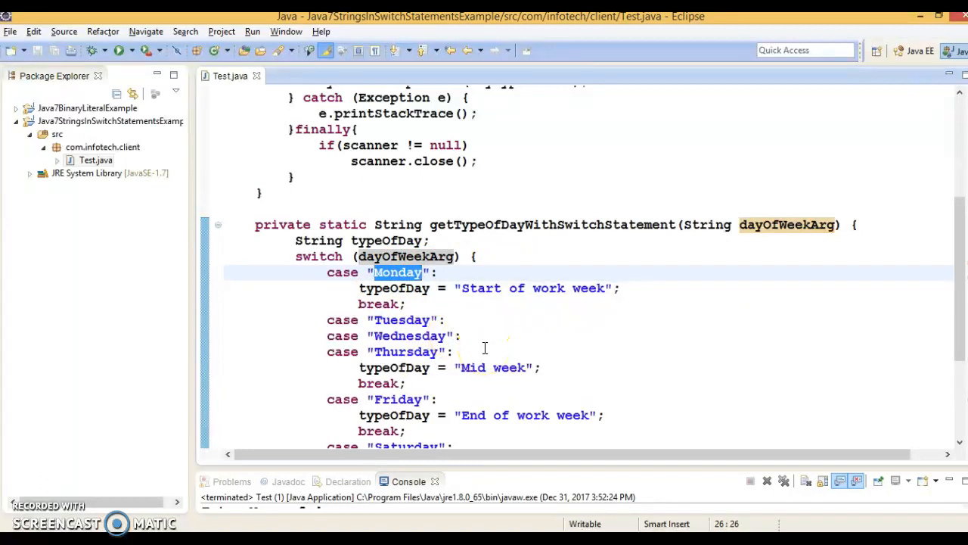
{"action": "mouse_move", "coordinate": [961, 275]}
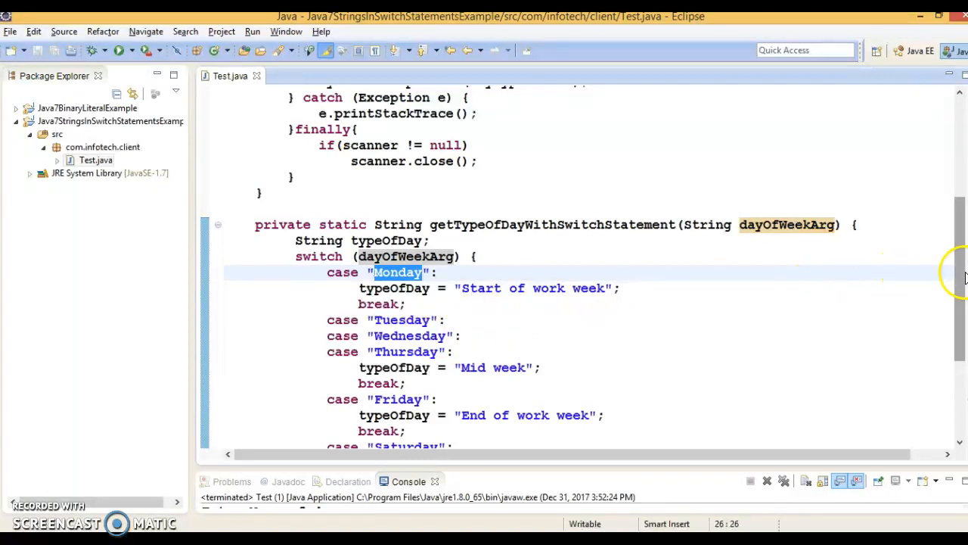
{"action": "scroll", "scroll_direction": "up", "scroll_amount": 3}
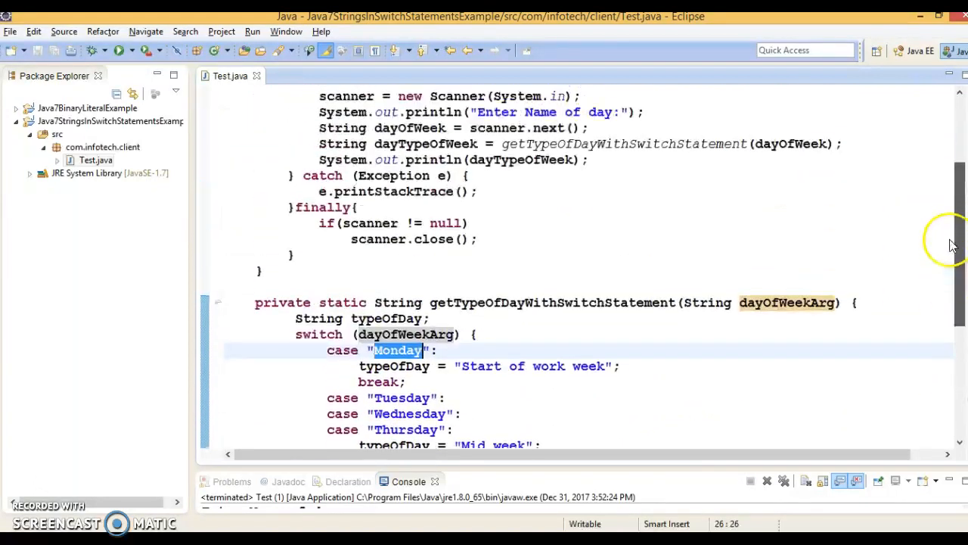
{"action": "scroll", "scroll_direction": "up", "scroll_amount": 3}
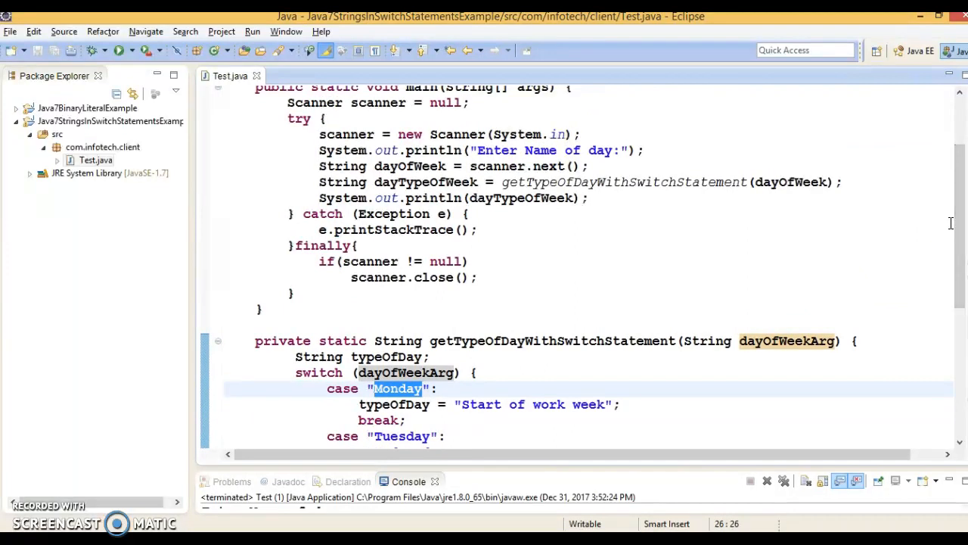
{"action": "scroll", "scroll_direction": "down", "scroll_amount": 3}
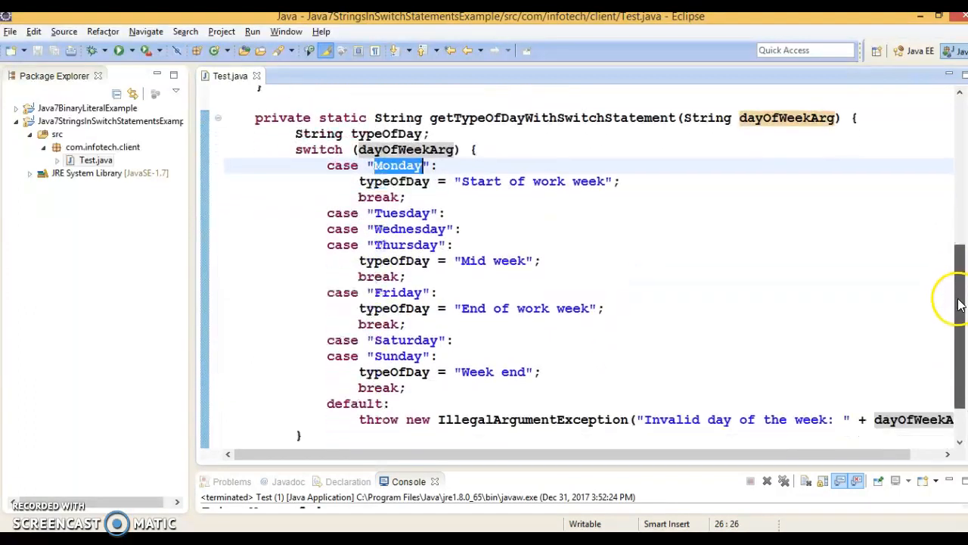
{"action": "scroll", "scroll_direction": "up", "scroll_amount": 3}
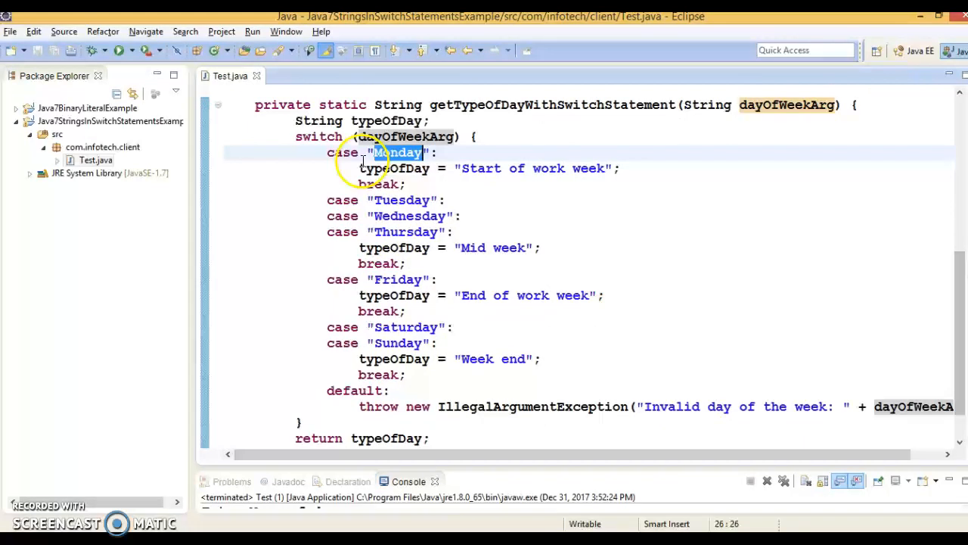
{"action": "mouse_move", "coordinate": [759, 377]}
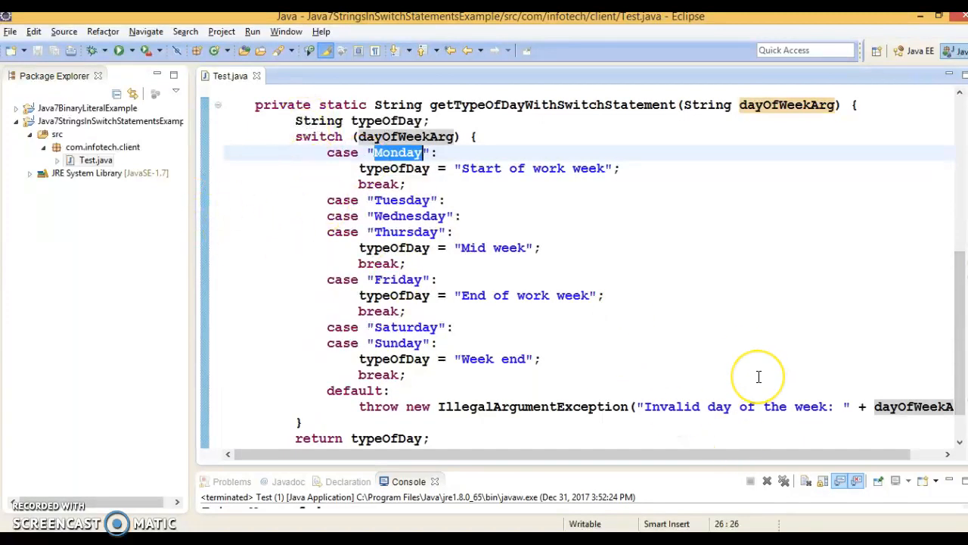
{"action": "mouse_move", "coordinate": [760, 377]}
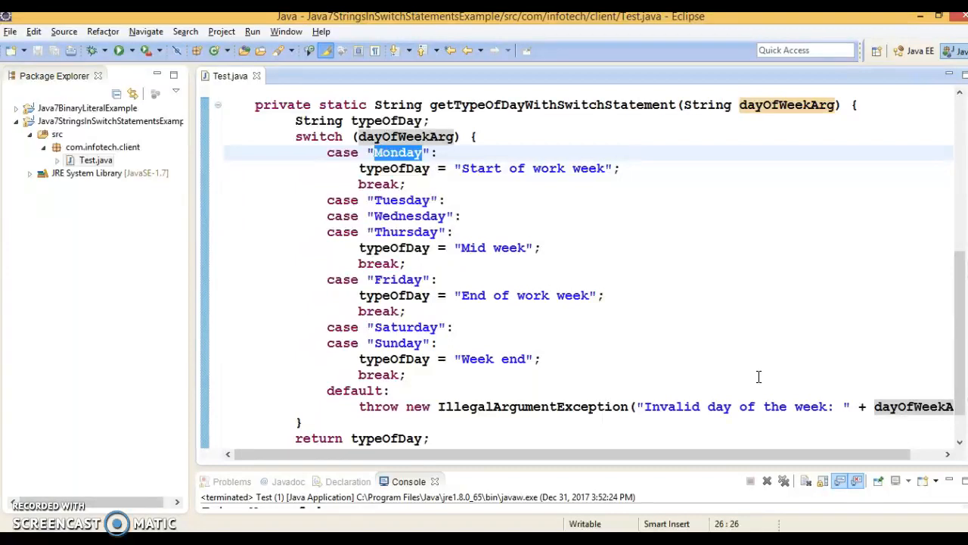
{"action": "scroll", "scroll_direction": "up", "scroll_amount": 3}
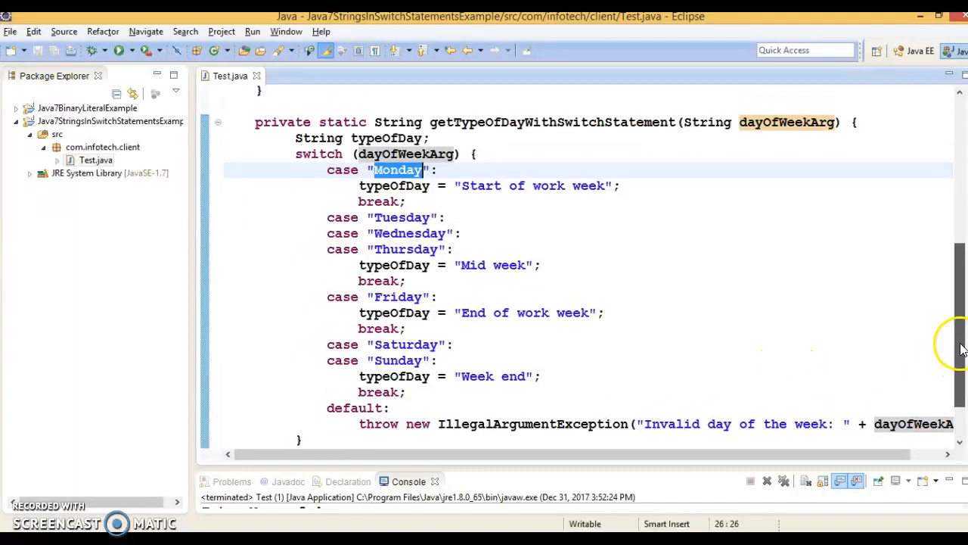
{"action": "scroll", "scroll_direction": "up", "scroll_amount": 3}
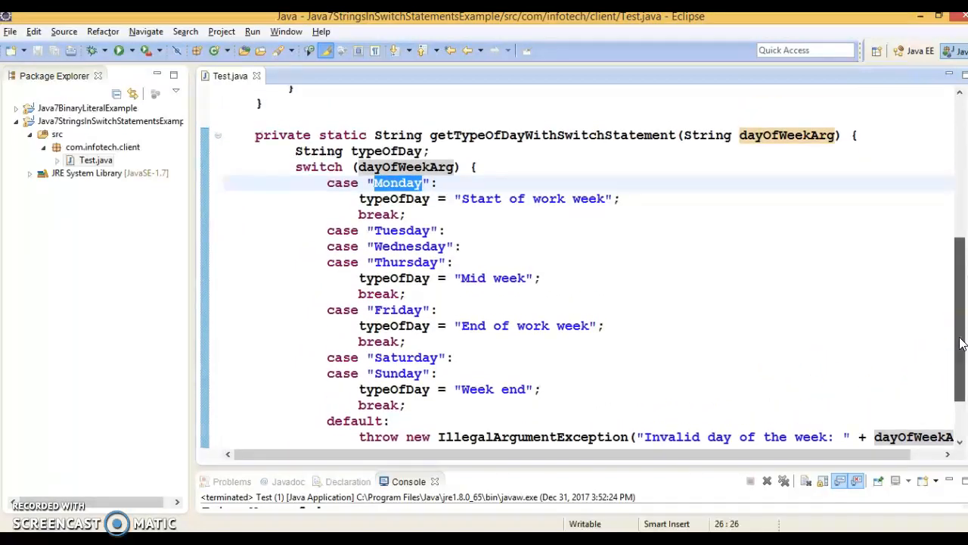
{"action": "scroll", "scroll_direction": "up", "scroll_amount": 3}
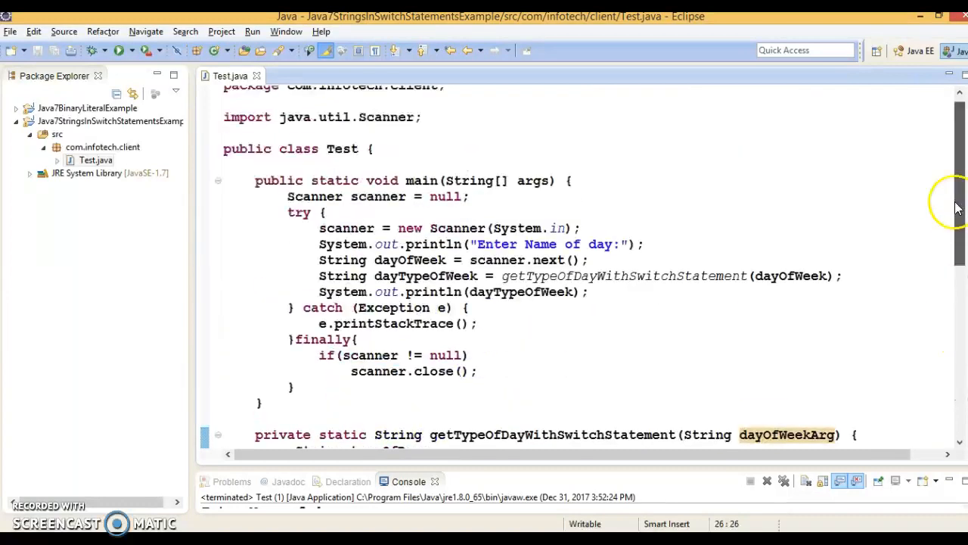
{"action": "scroll", "scroll_direction": "down", "scroll_amount": 3}
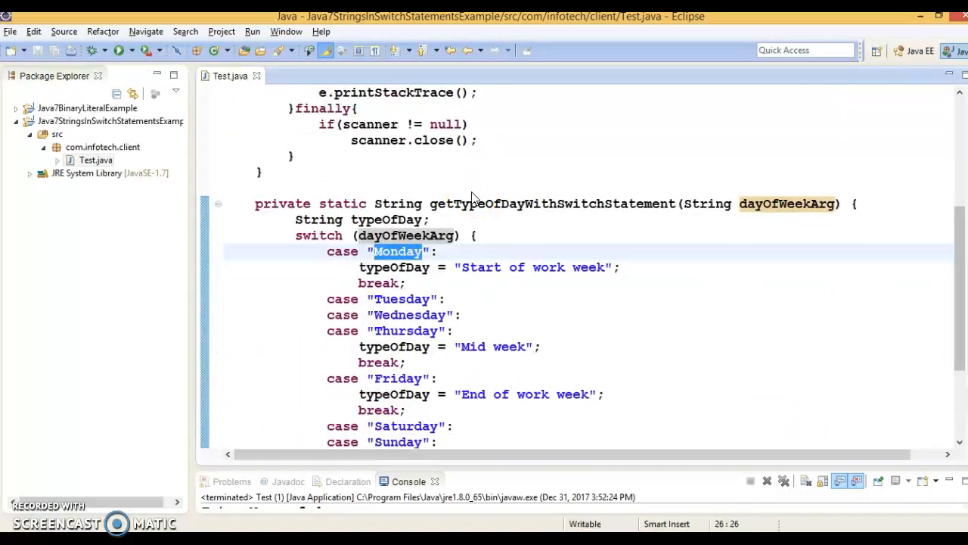
{"action": "mouse_move", "coordinate": [573, 155]}
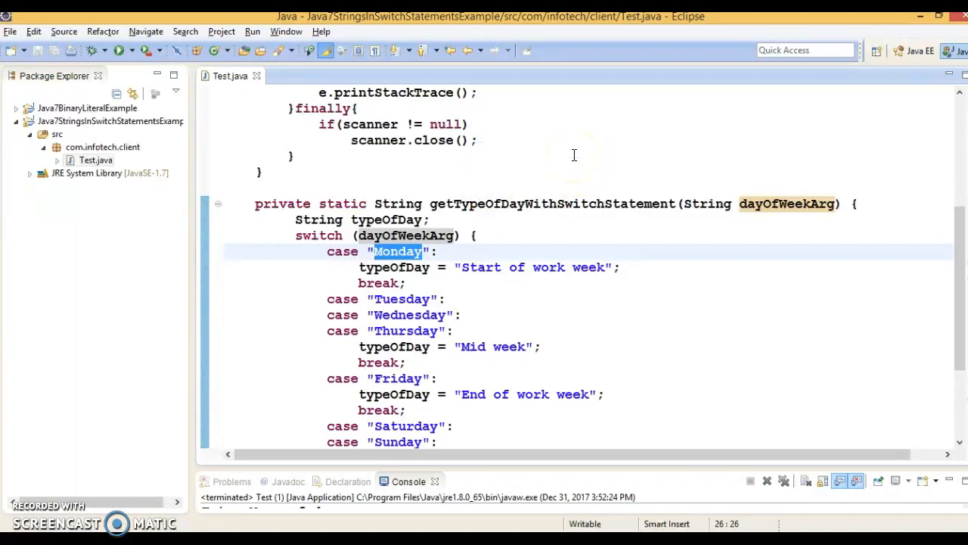
{"action": "mouse_move", "coordinate": [541, 236]}
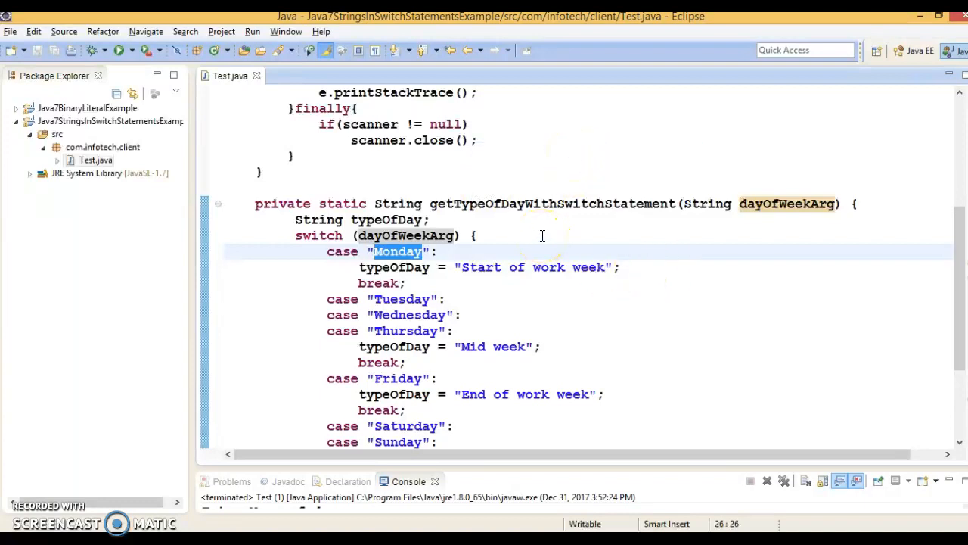
Run Test as a Java Application and enter Monday, printing Start of work week
{"action": "right_click", "coordinate": [542, 236]}
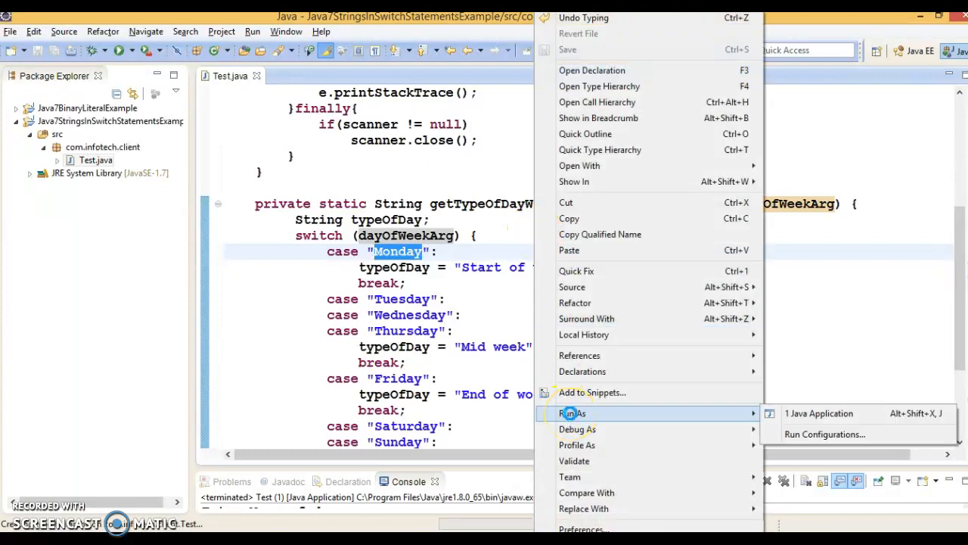
{"action": "left_click", "coordinate": [819, 413]}
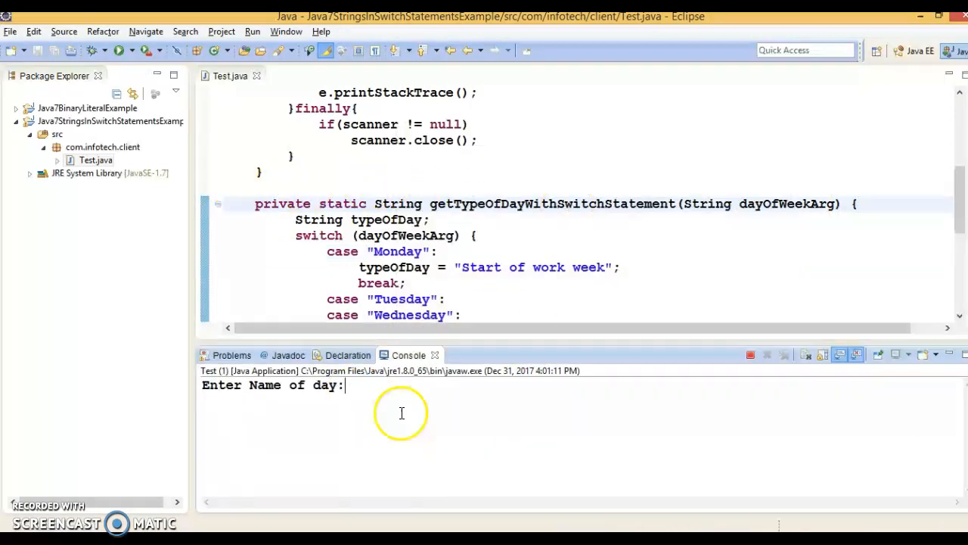
{"action": "type", "text": "M"}
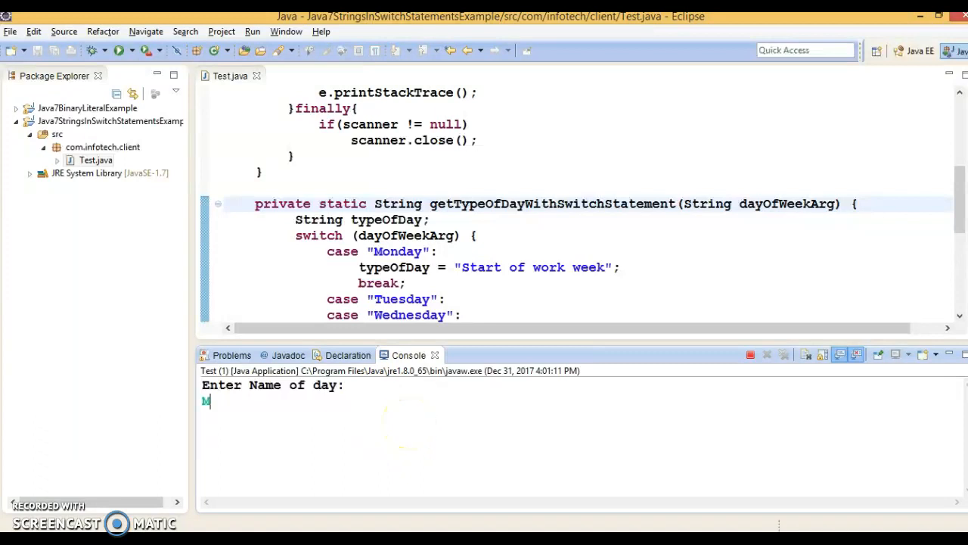
{"action": "type", "text": "on"}
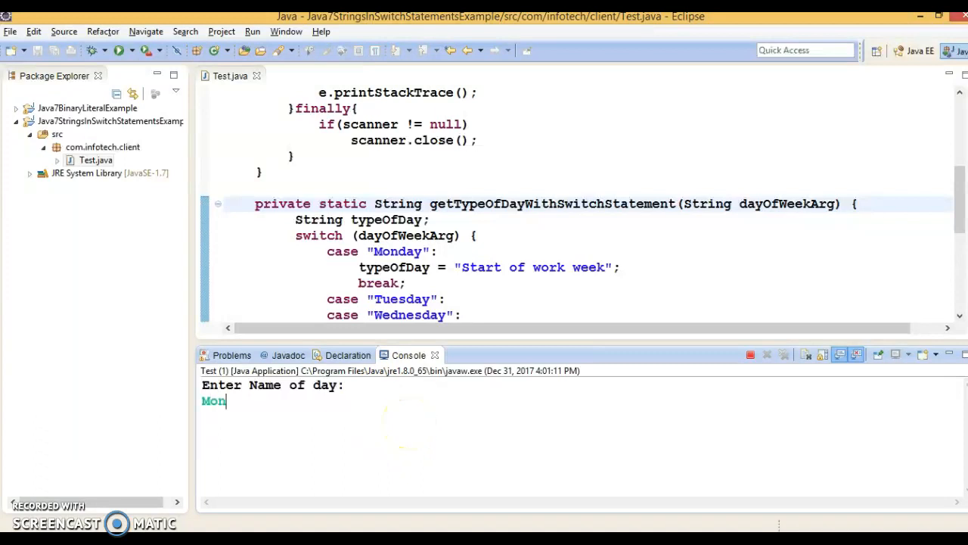
{"action": "key", "text": "Return"}
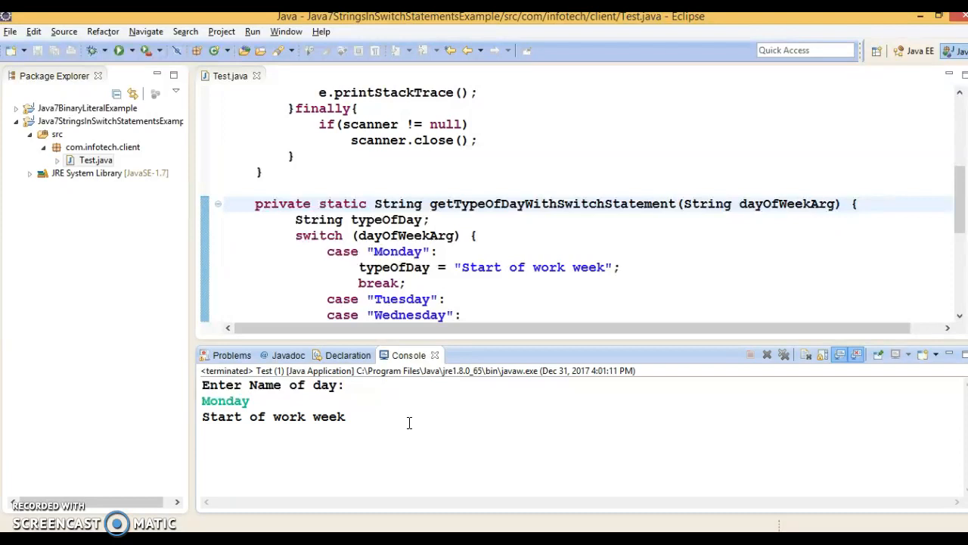
{"action": "mouse_move", "coordinate": [551, 239]}
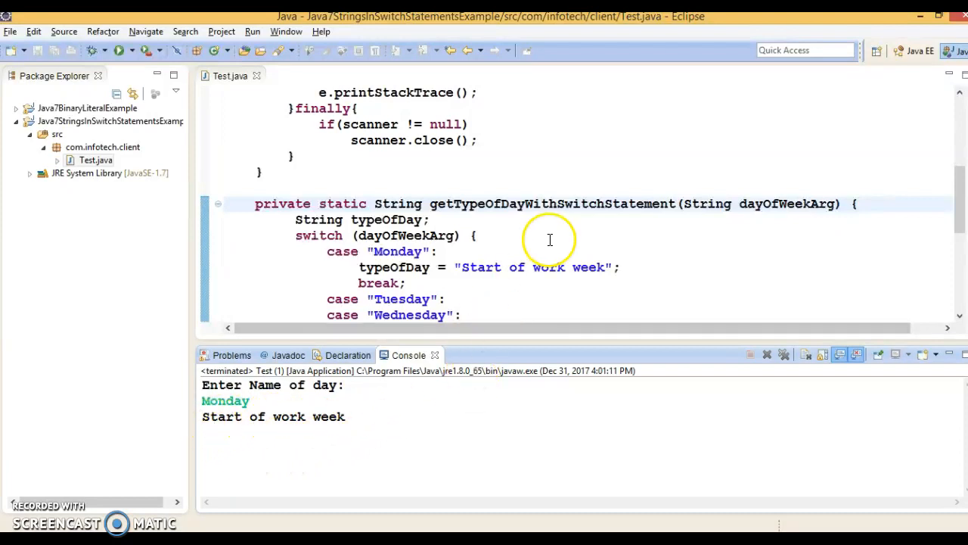
Run the program again and enter Sunday, printing Week end
{"action": "right_click", "coordinate": [551, 239]}
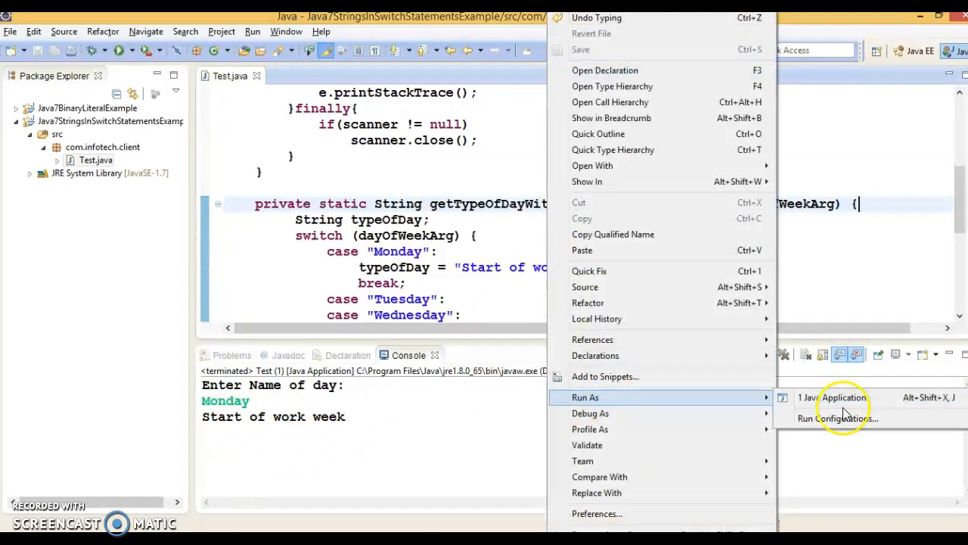
{"action": "left_click", "coordinate": [832, 396]}
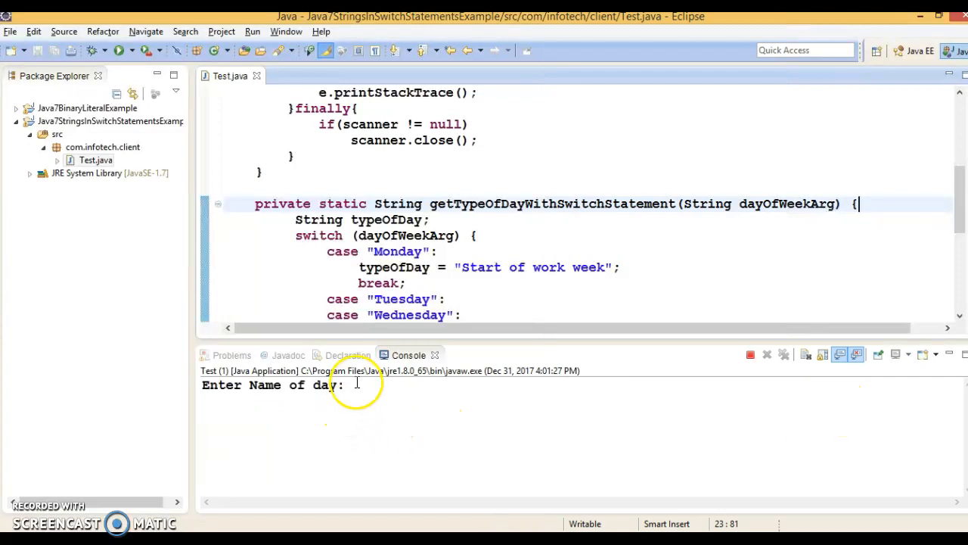
{"action": "type", "text": "Sunday"}
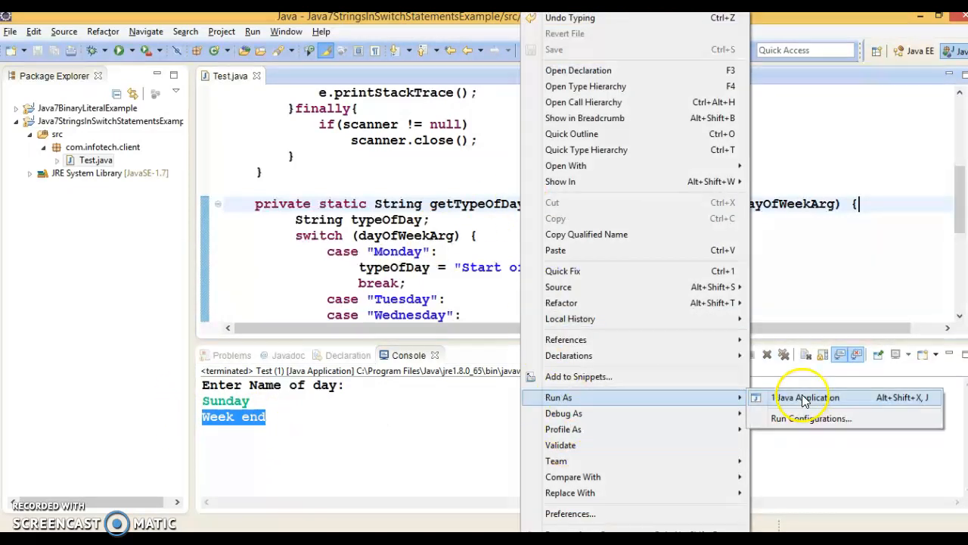
Run once more and enter Friday, printing End of work week (one Friday strays into the editor)
{"action": "left_click", "coordinate": [808, 397]}
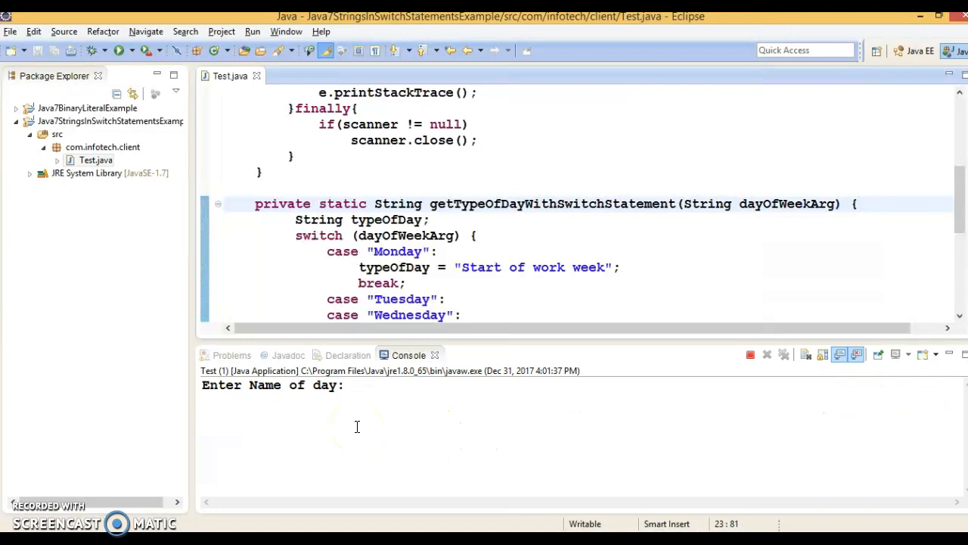
{"action": "type", "text": "Friday"}
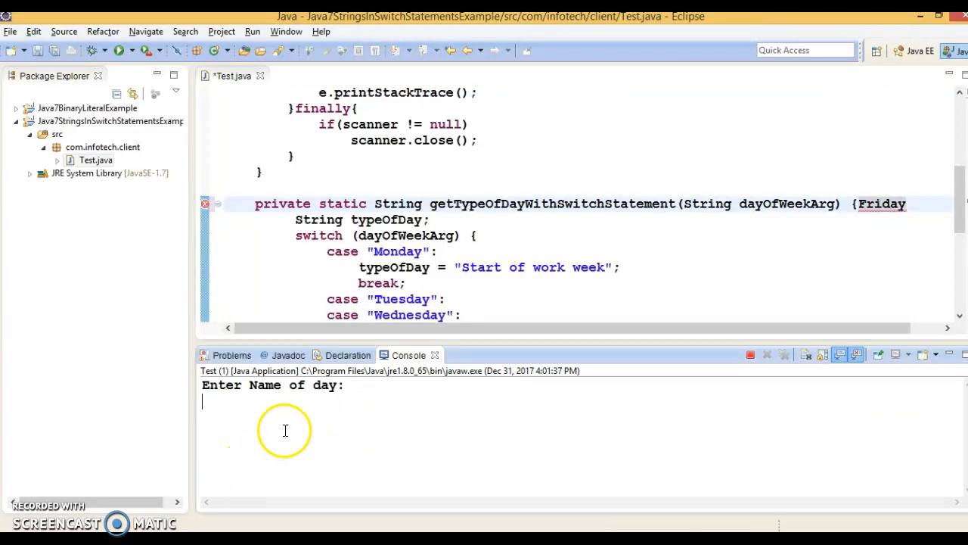
{"action": "type", "text": "Friday"}
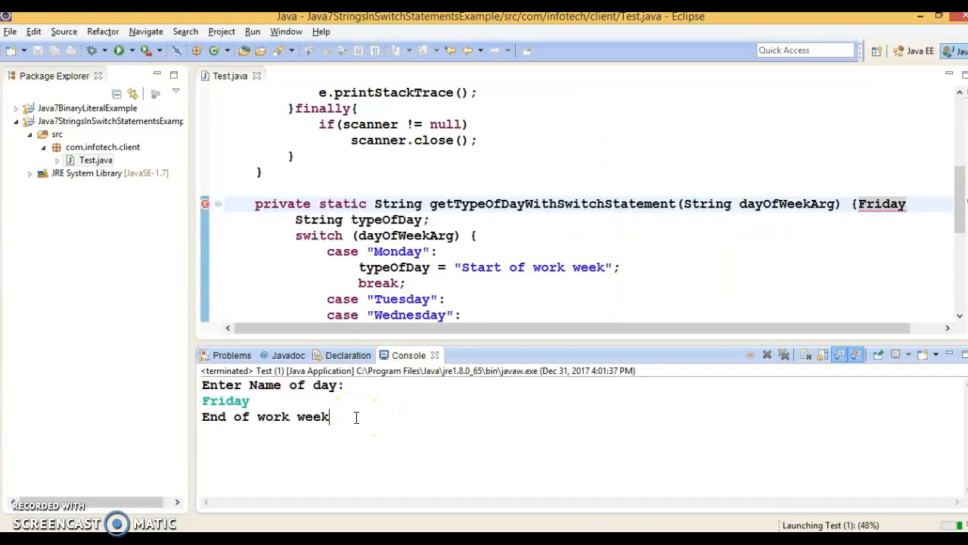
Cancel the Errors in Workspace launch, rerun with lowercase friday and highlight it in the IllegalArgumentException
{"action": "left_click", "coordinate": [118, 49]}
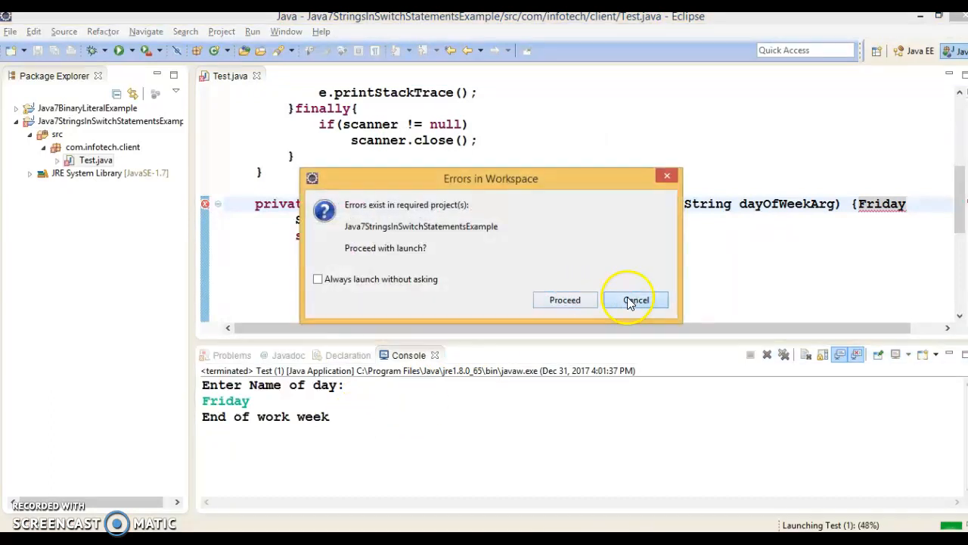
{"action": "left_click", "coordinate": [635, 299]}
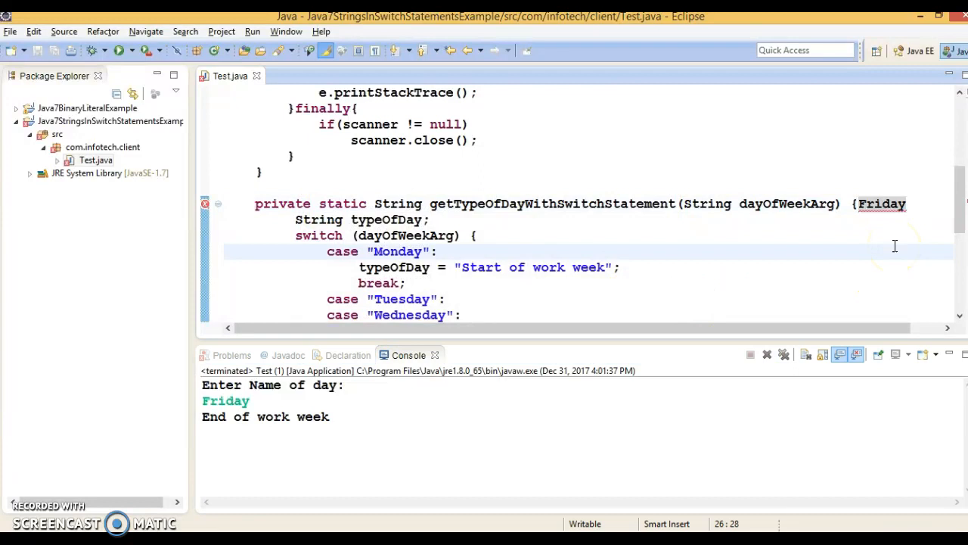
{"action": "scroll", "scroll_direction": "down", "scroll_amount": 3}
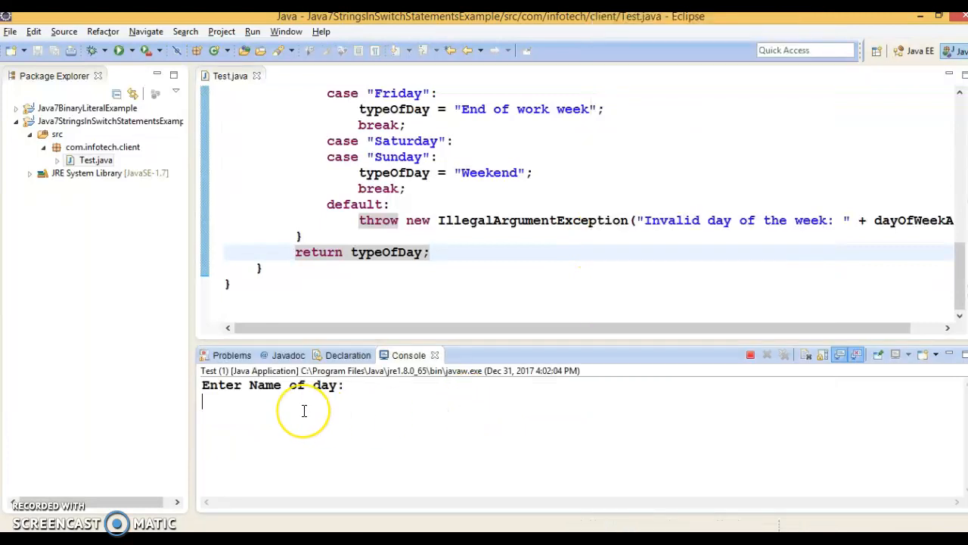
{"action": "type", "text": "friday"}
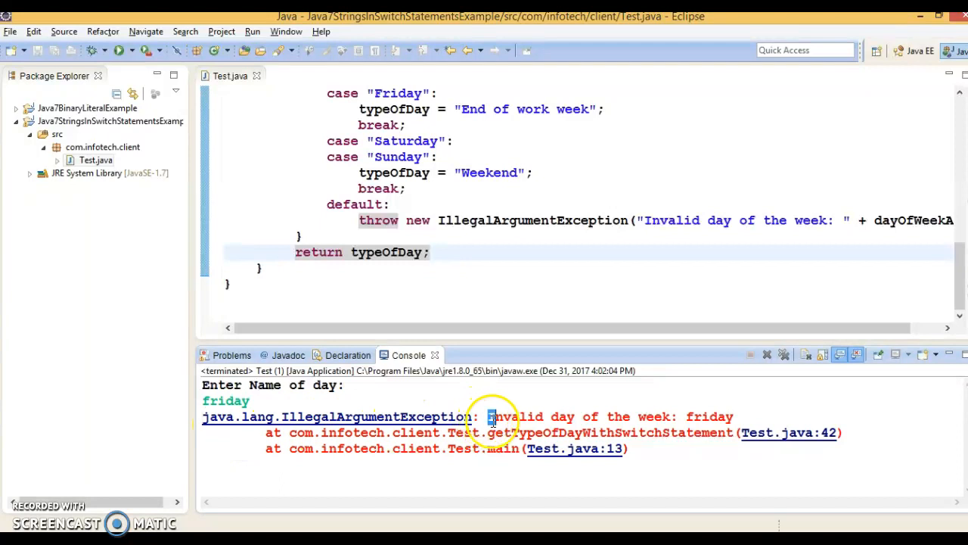
{"action": "double_click", "coordinate": [708, 416]}
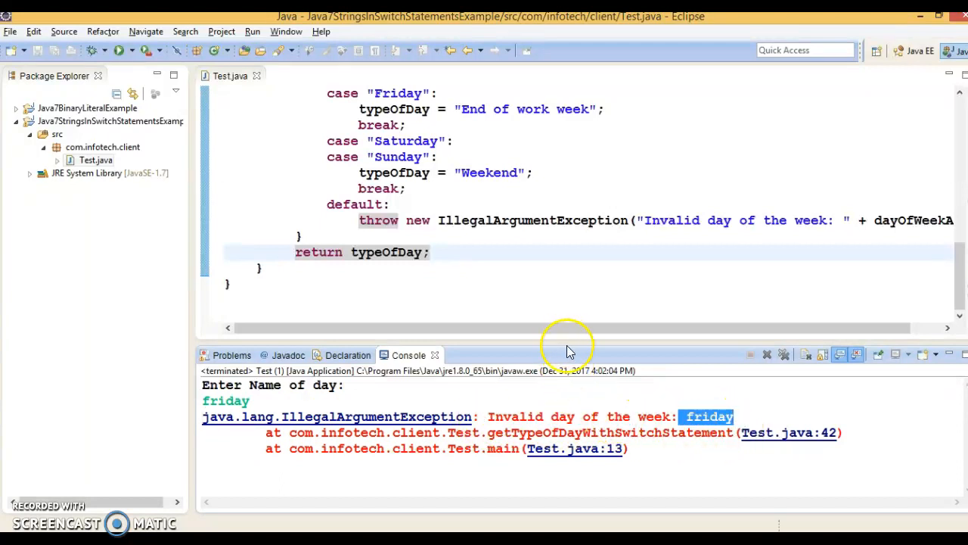
{"action": "scroll", "scroll_direction": "up", "scroll_amount": 3}
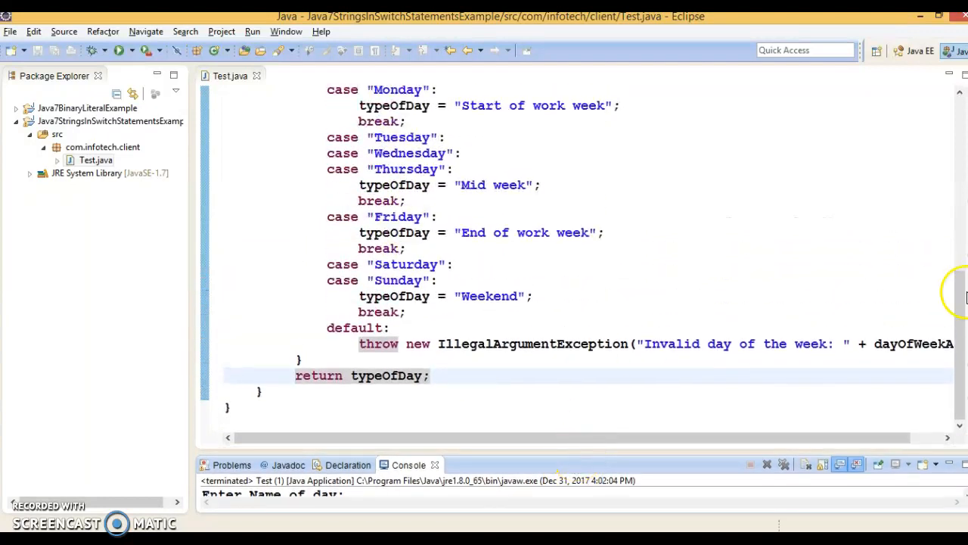
{"action": "scroll", "scroll_direction": "up", "scroll_amount": 3}
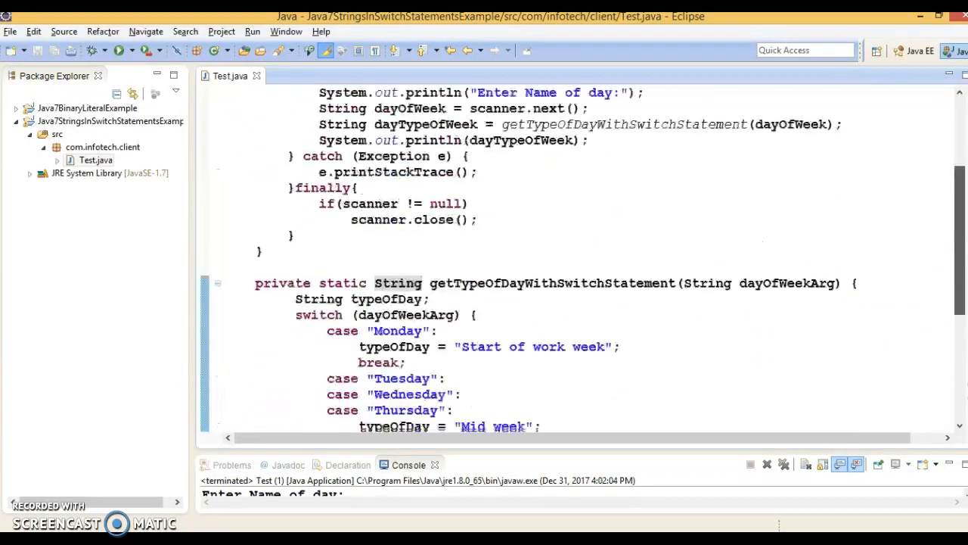
{"action": "double_click", "coordinate": [386, 287]}
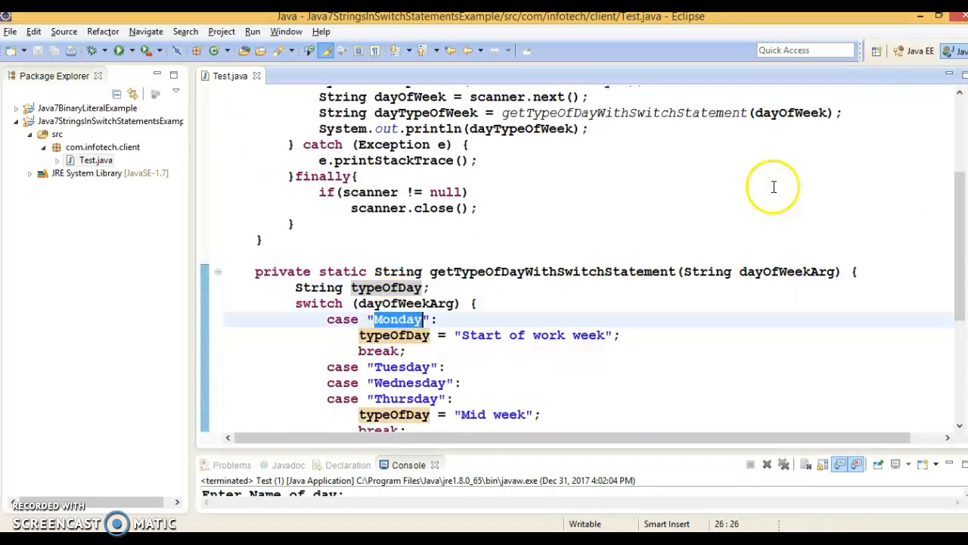
{"action": "scroll", "scroll_direction": "down", "scroll_amount": 3}
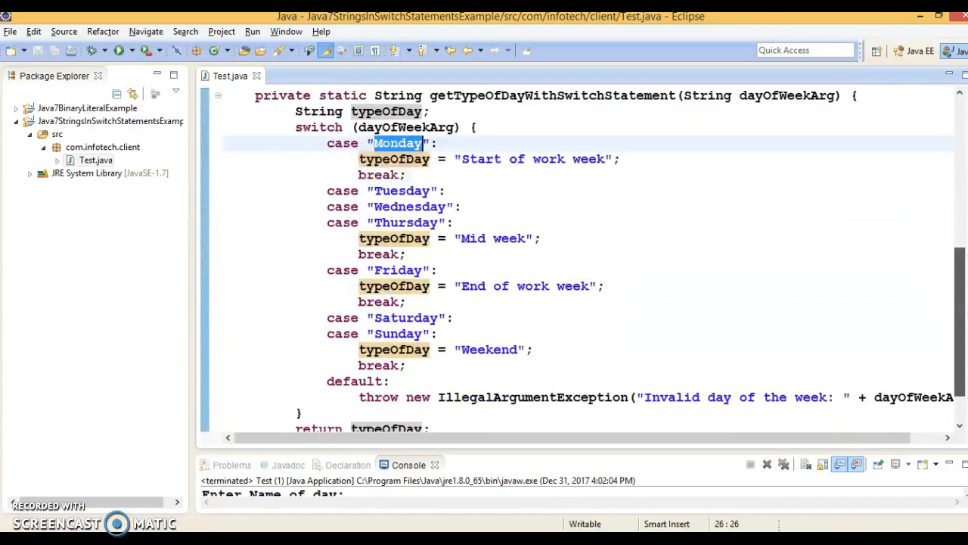
{"action": "scroll", "scroll_direction": "up", "scroll_amount": 3}
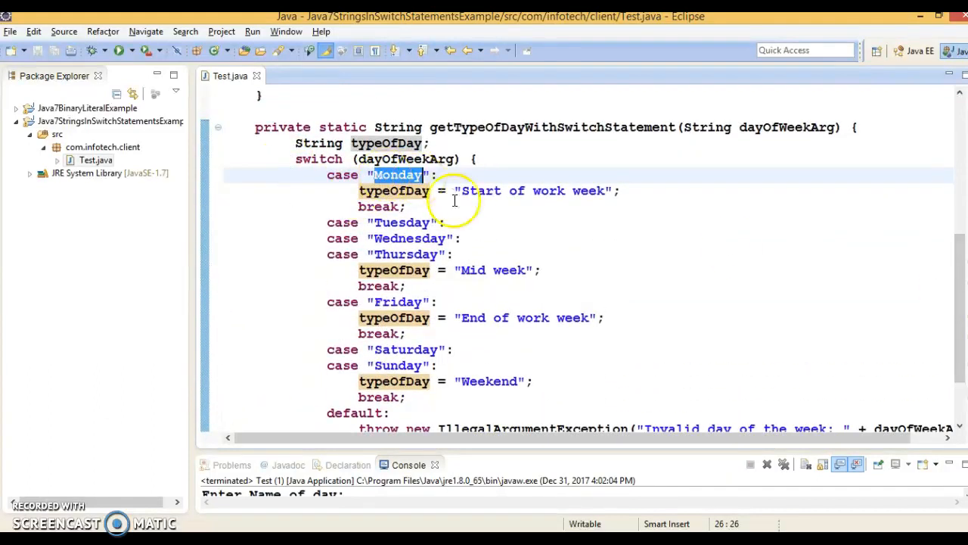
{"action": "double_click", "coordinate": [401, 221]}
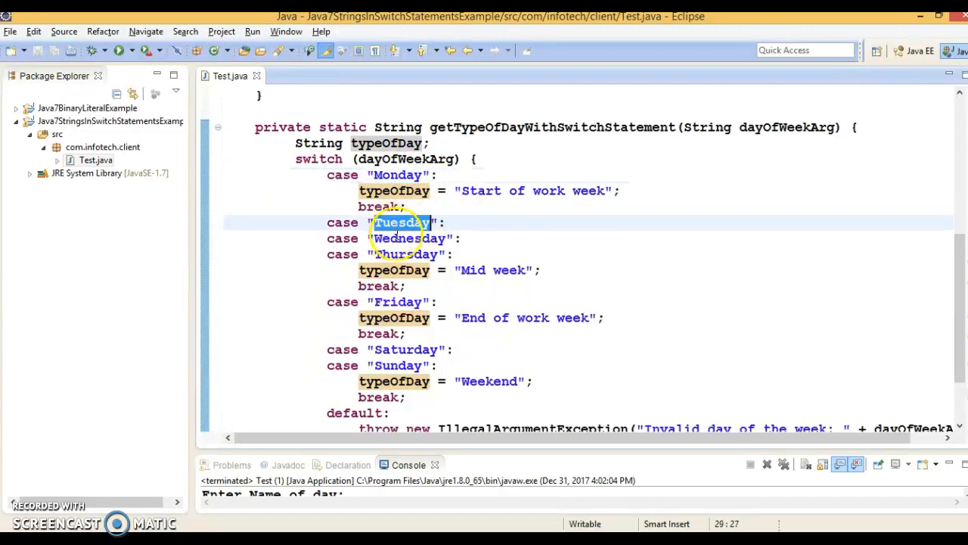
{"action": "scroll", "scroll_direction": "down", "scroll_amount": 3}
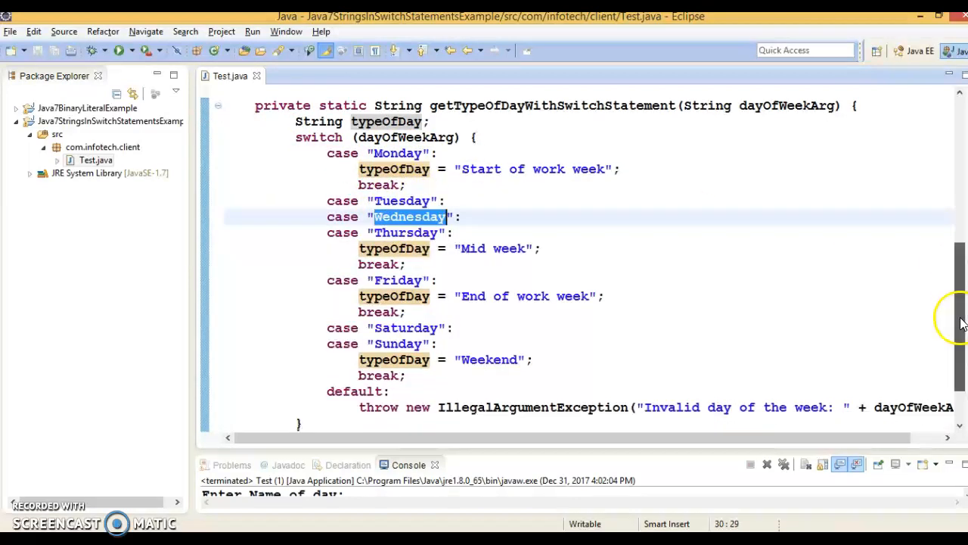
{"action": "scroll", "scroll_direction": "up", "scroll_amount": 3}
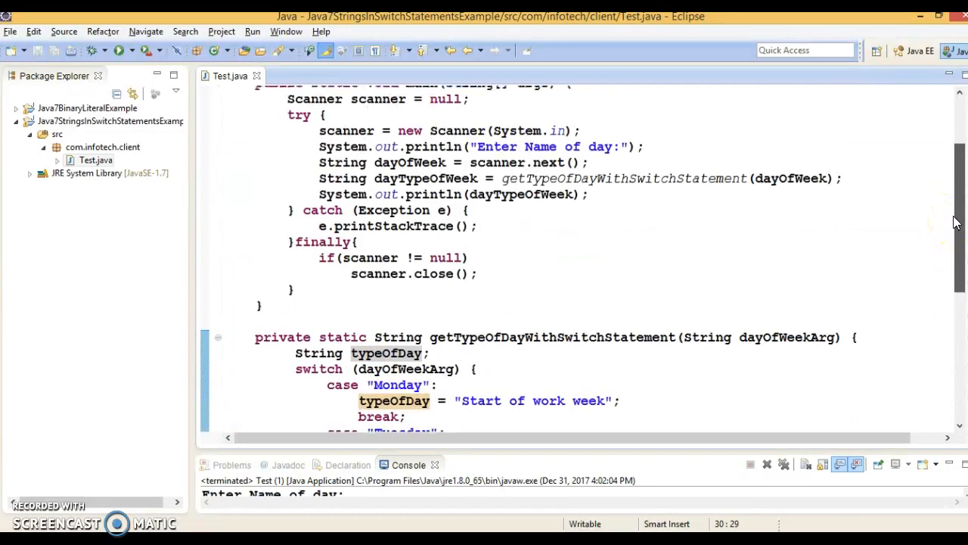
{"action": "scroll", "scroll_direction": "up", "scroll_amount": 3}
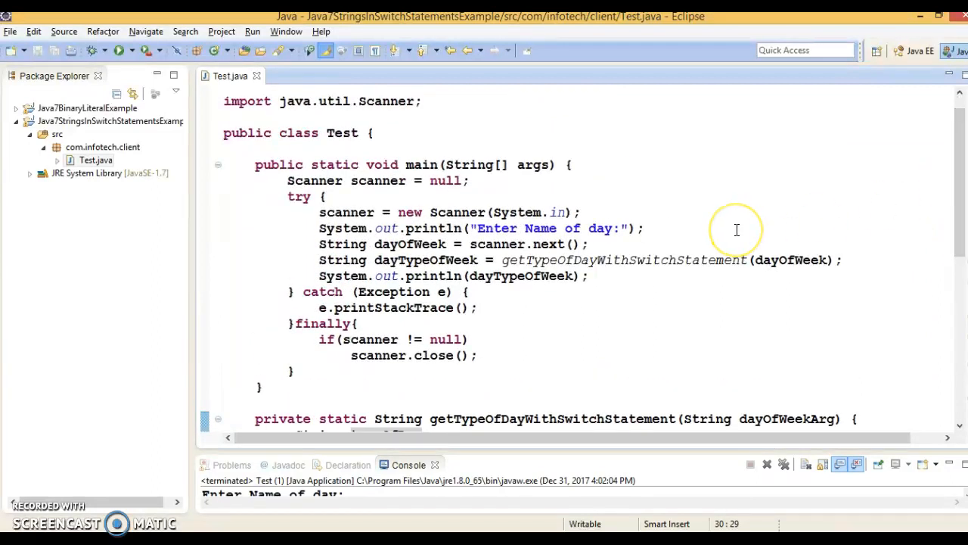
{"action": "mouse_move", "coordinate": [737, 230]}
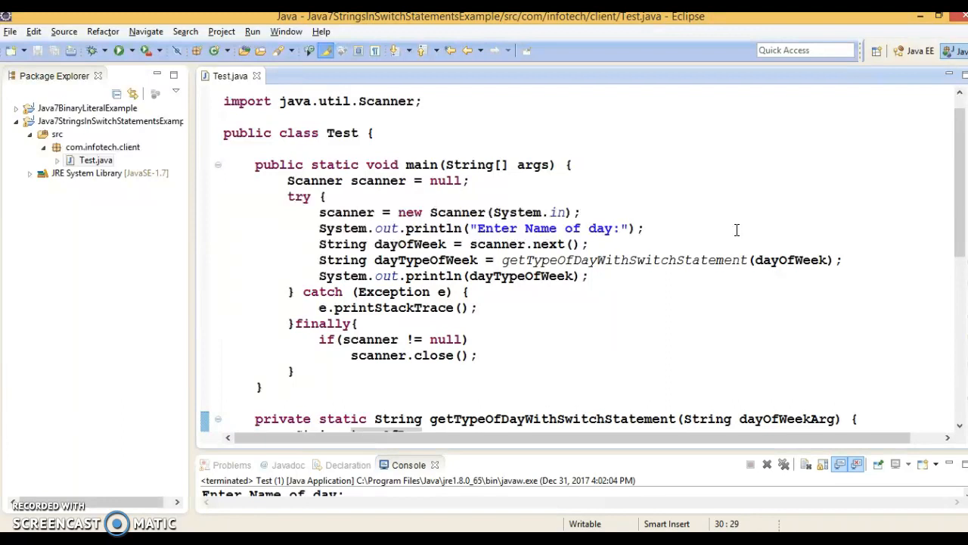
{"action": "mouse_move", "coordinate": [66, 484]}
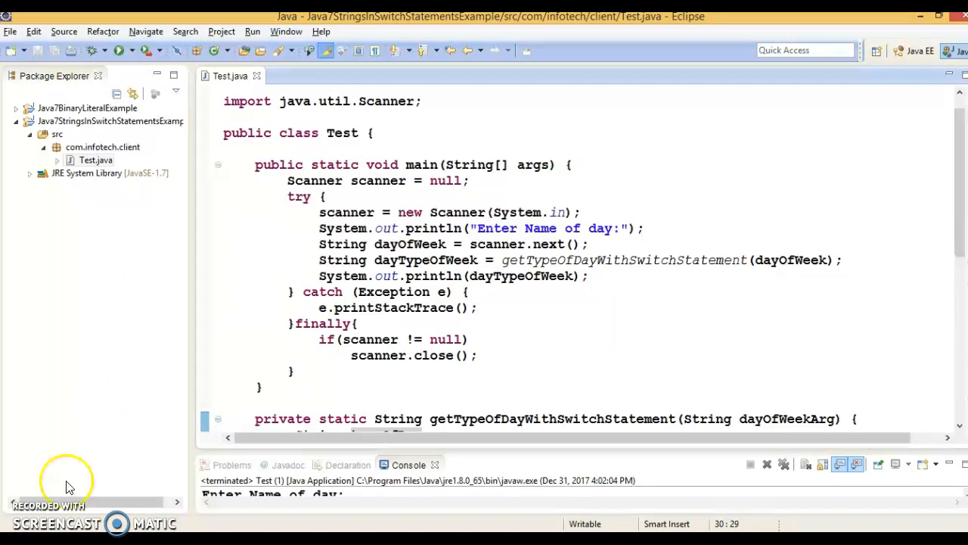